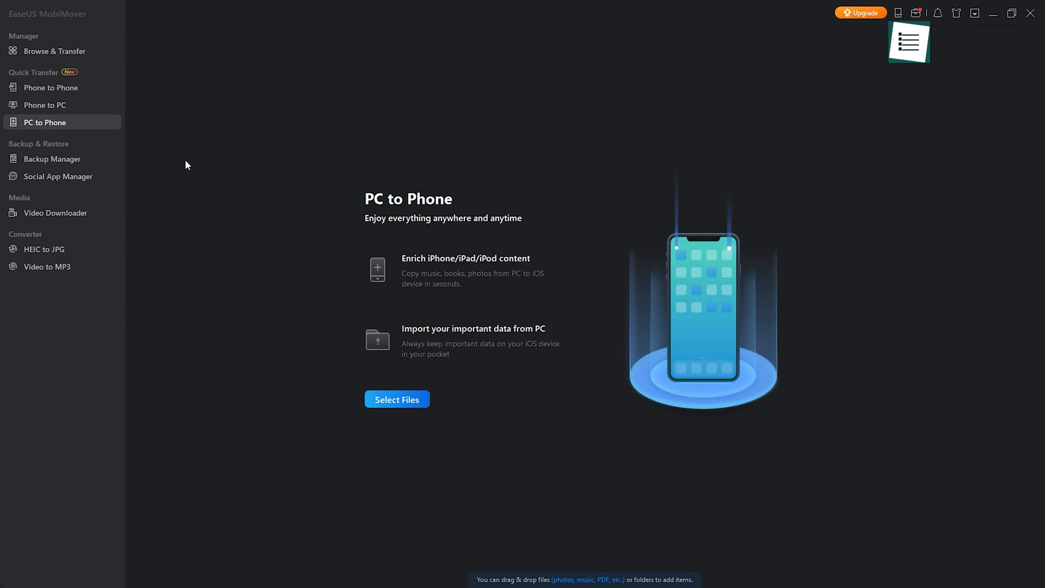
Pick a desktop photo to send to the iPhone, then choose Audio as the Phone-to-PC category.
click(396, 400)
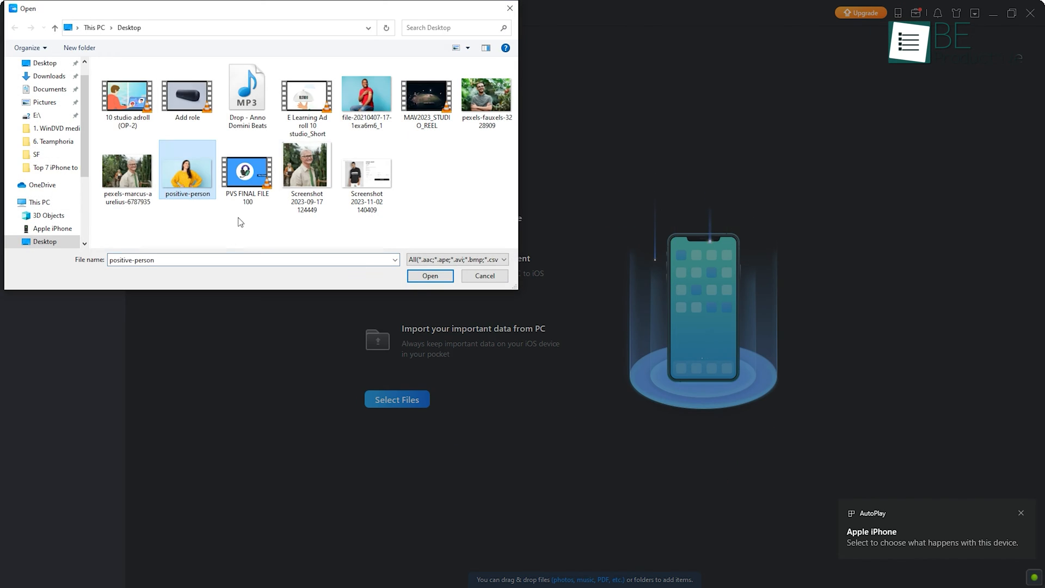
click(429, 275)
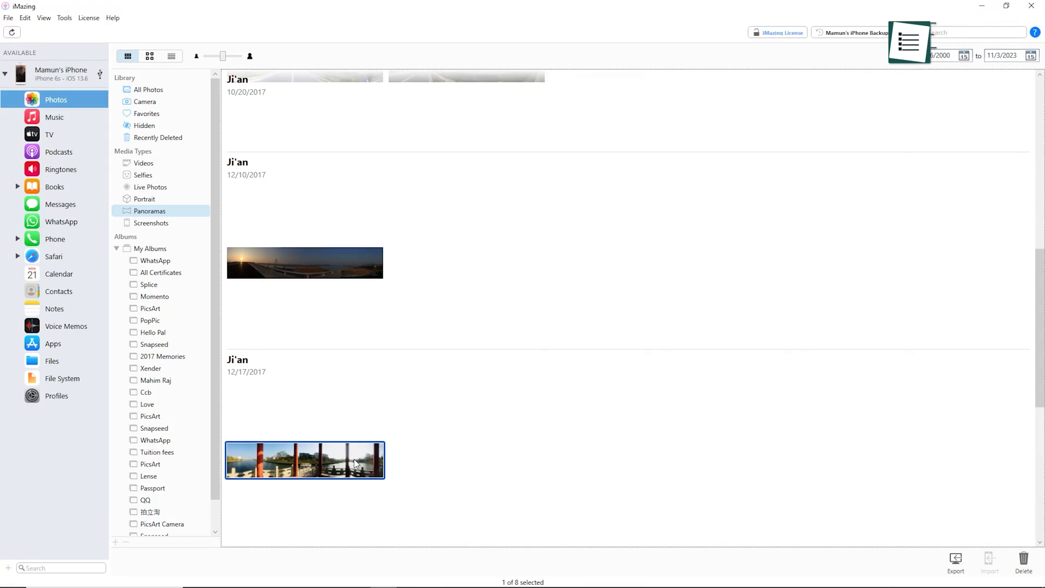
right_click(305, 459)
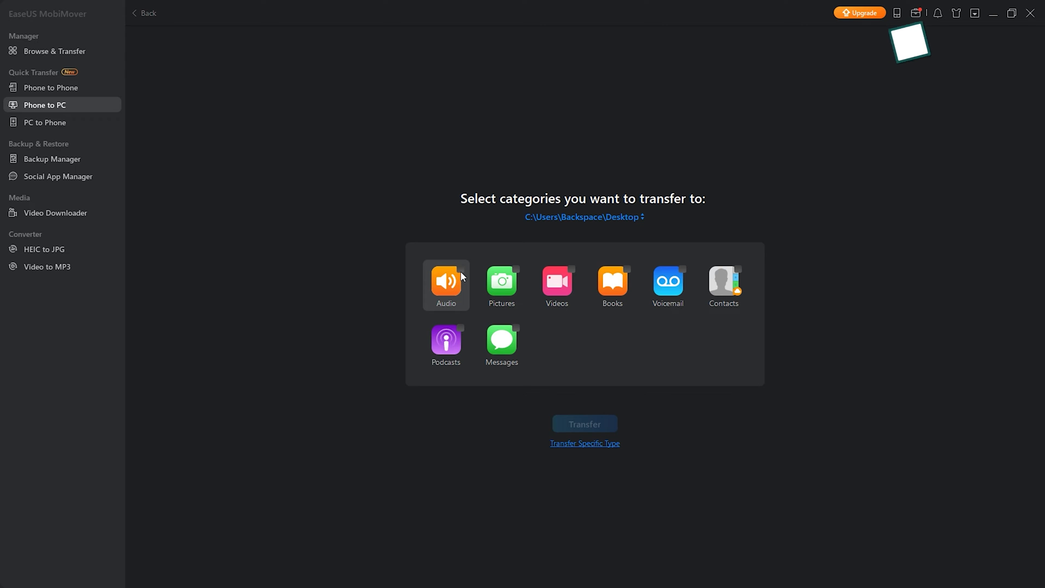
click(446, 281)
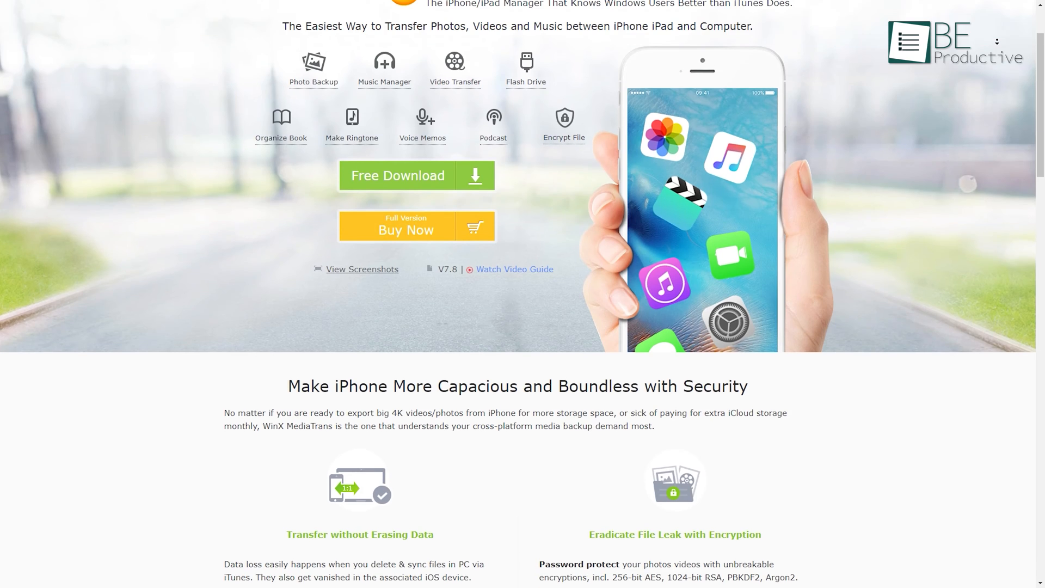
Run the WinX MediaTrans installer so its Install window appears.
scroll(up, 3)
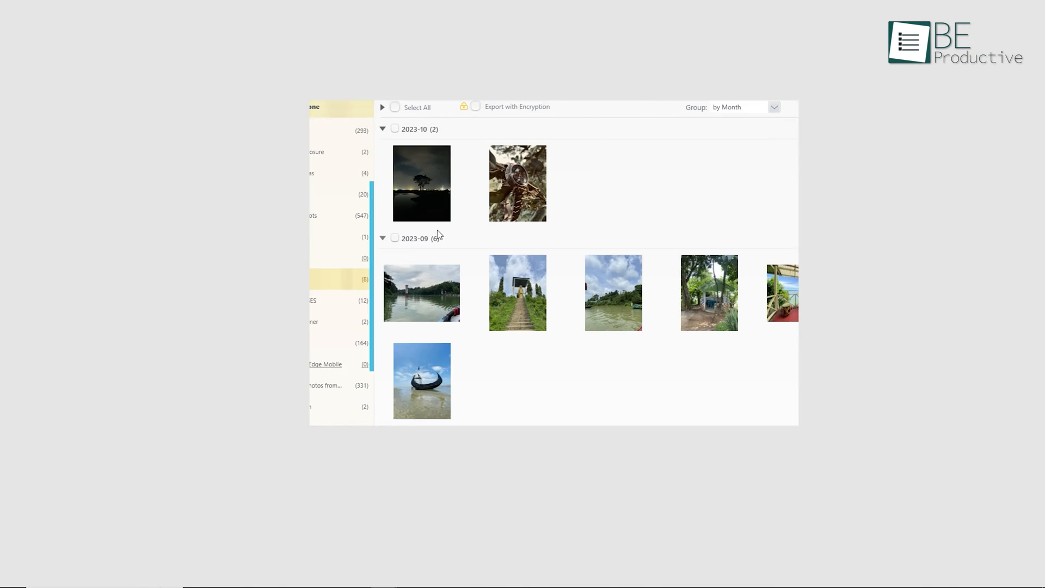
click(612, 292)
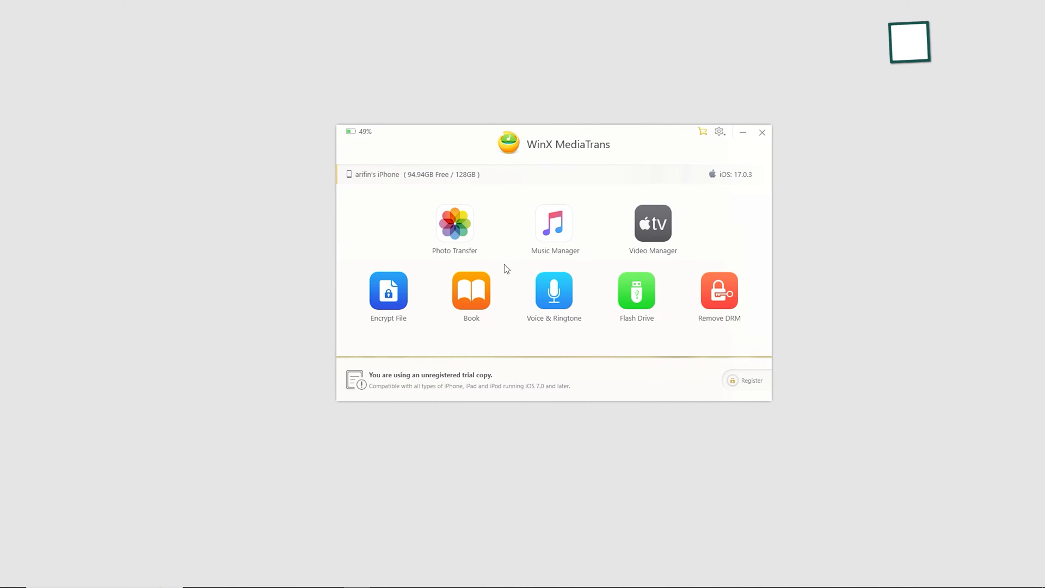
mouse_move(554, 223)
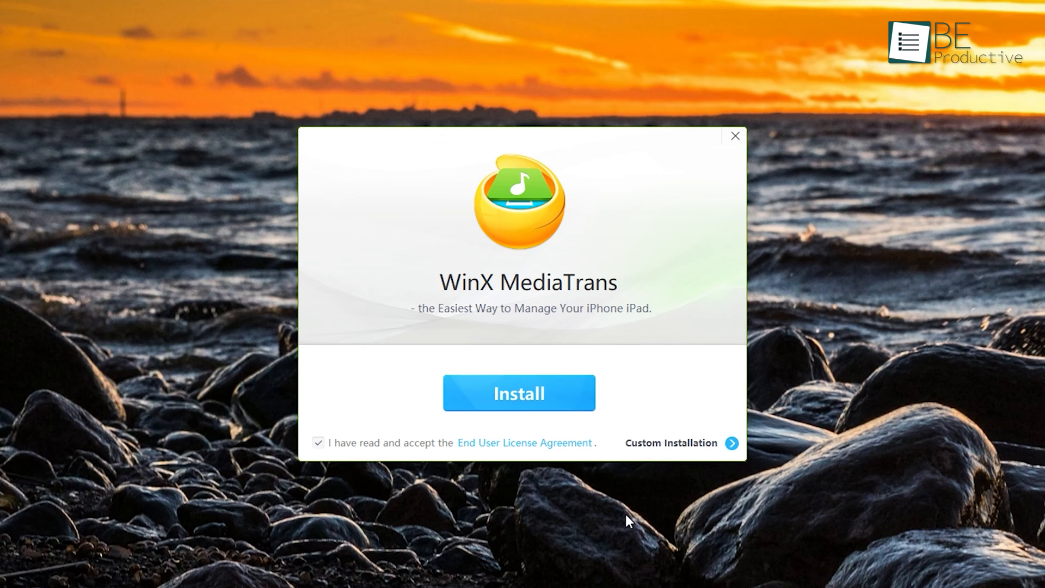
Install and launch WinX MediaTrans, then enter its Photo Transfer section.
click(519, 393)
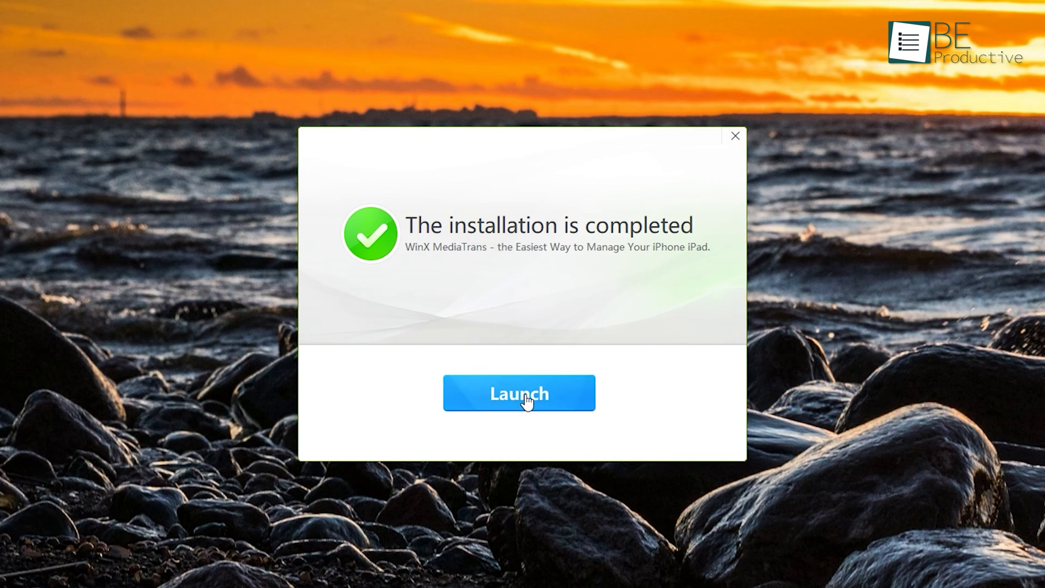
click(518, 393)
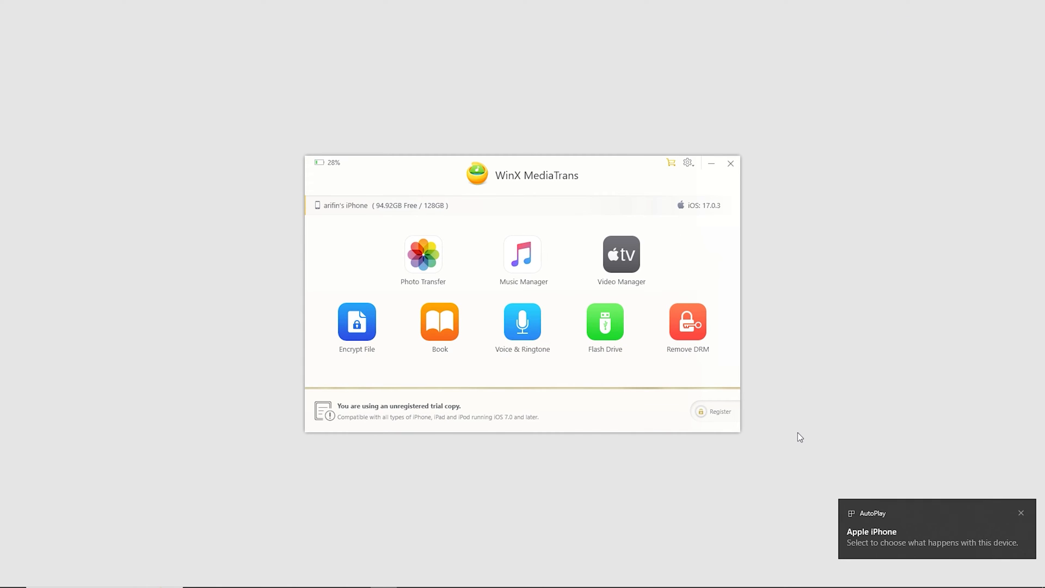
click(438, 322)
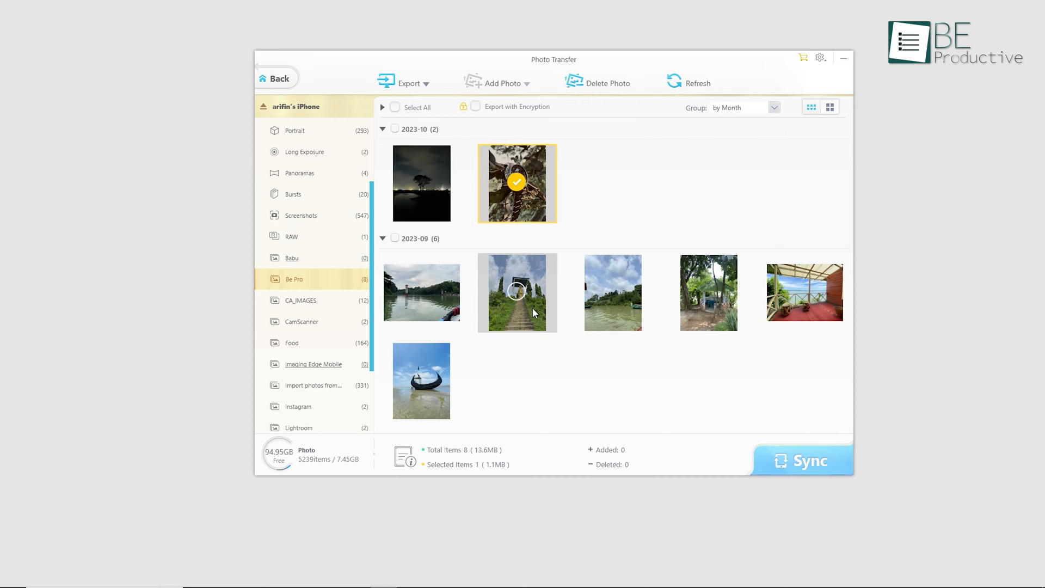
Export the lakeside photo to the computer and sync an added song to the iPhone.
click(611, 291)
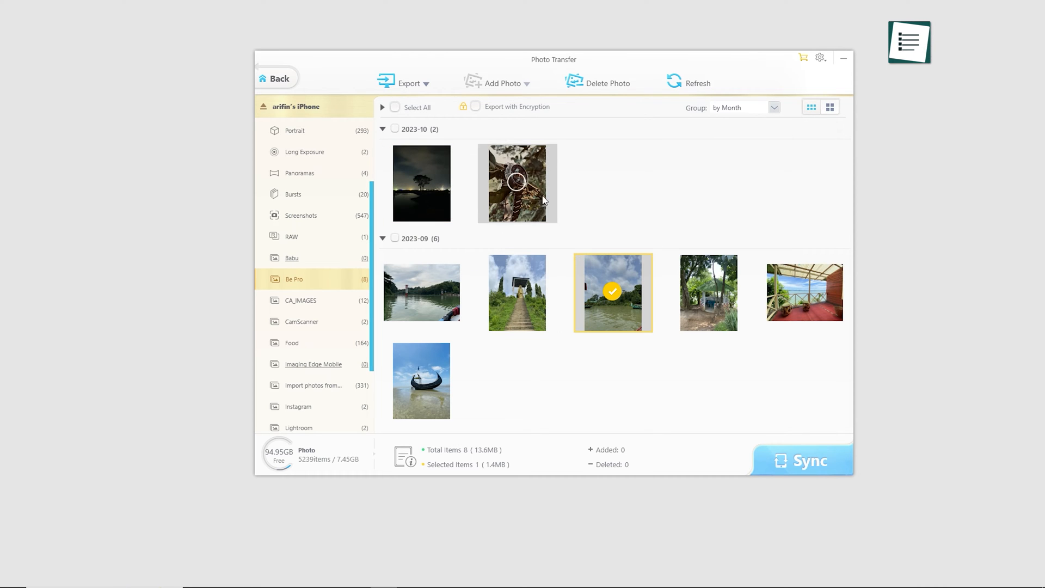
click(408, 83)
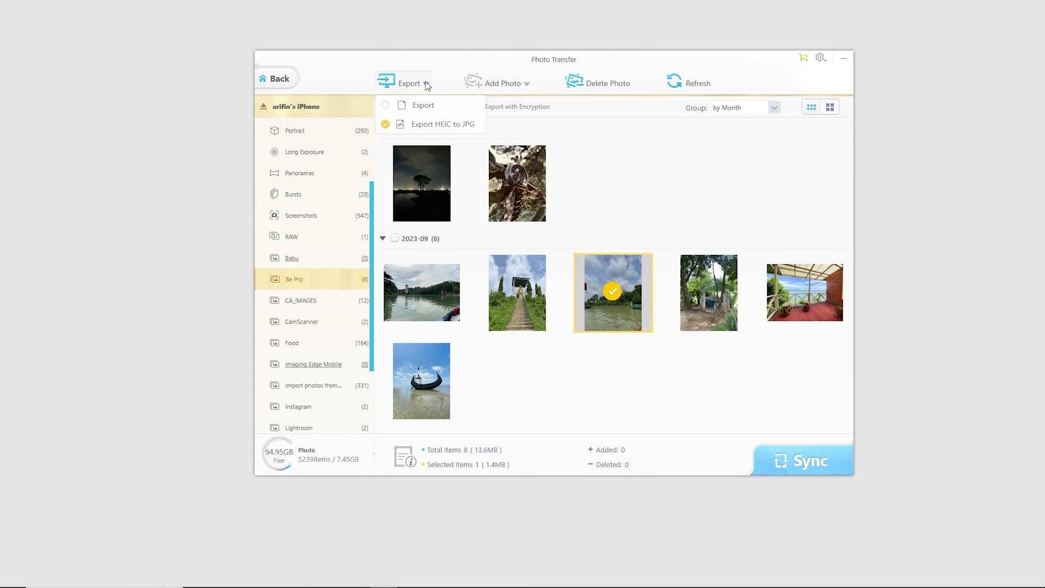
click(612, 291)
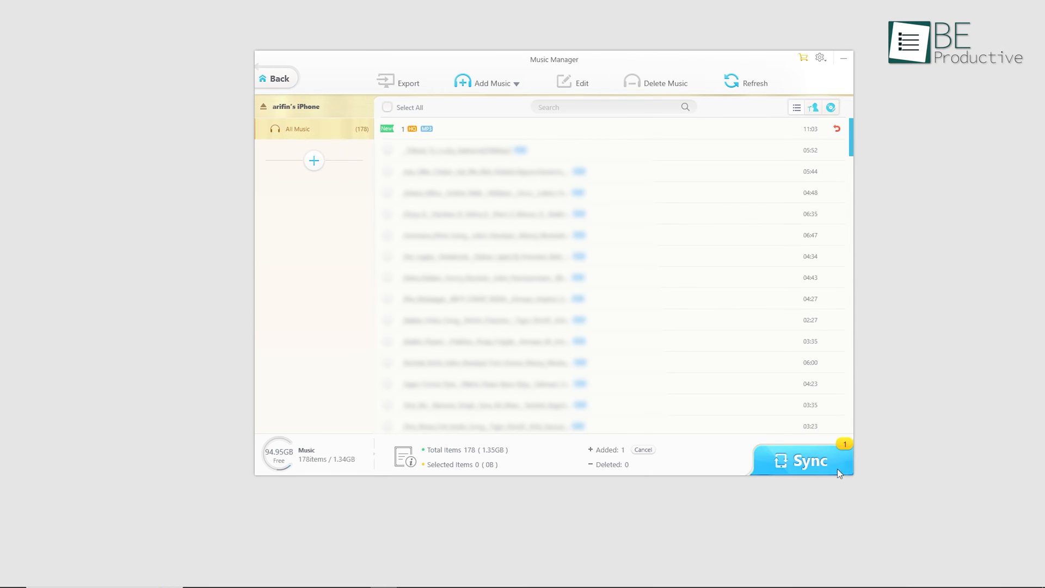
click(802, 459)
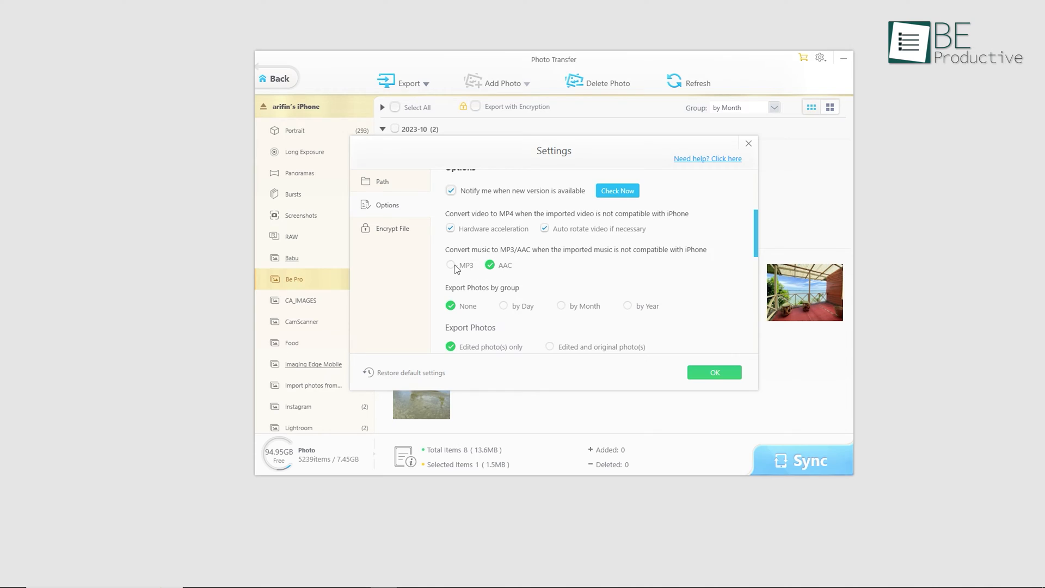
Confirm the Settings dialog with OK and return to the Be Pro album photos.
click(451, 265)
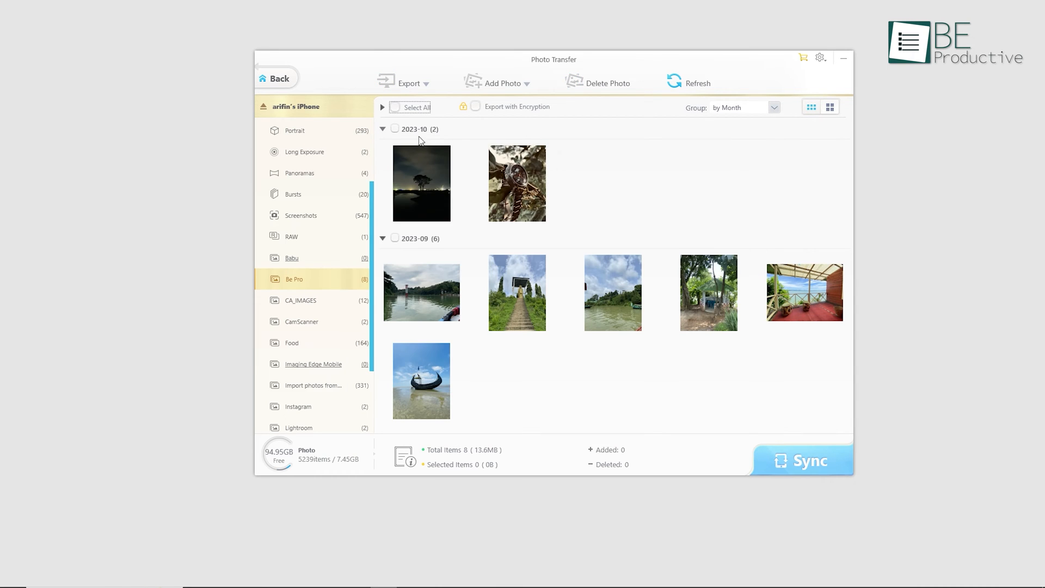
click(395, 107)
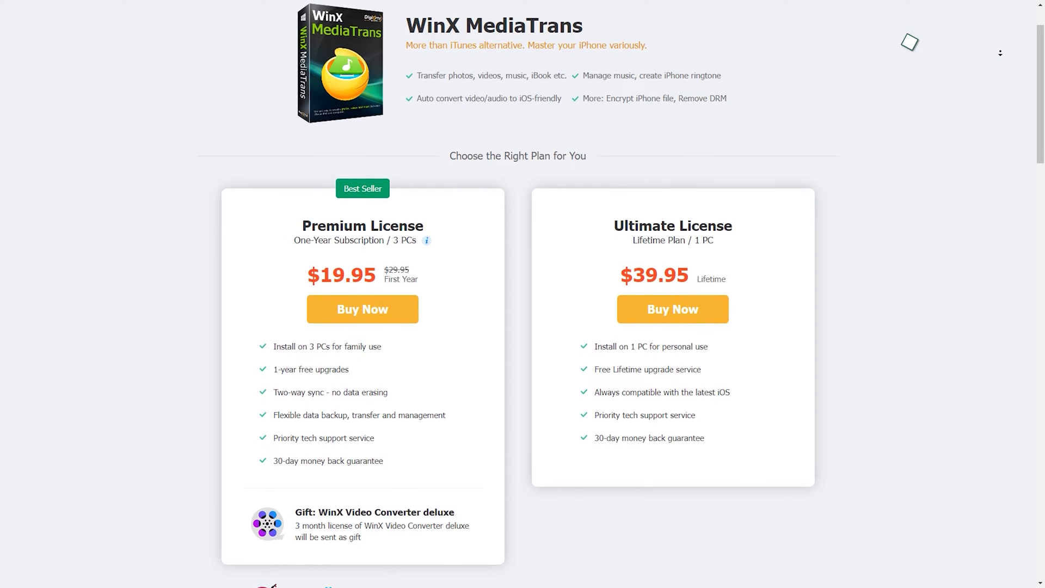
Scroll the pricing page to the Premium $19.95 and Ultimate $39.95 license cards.
scroll(down, 3)
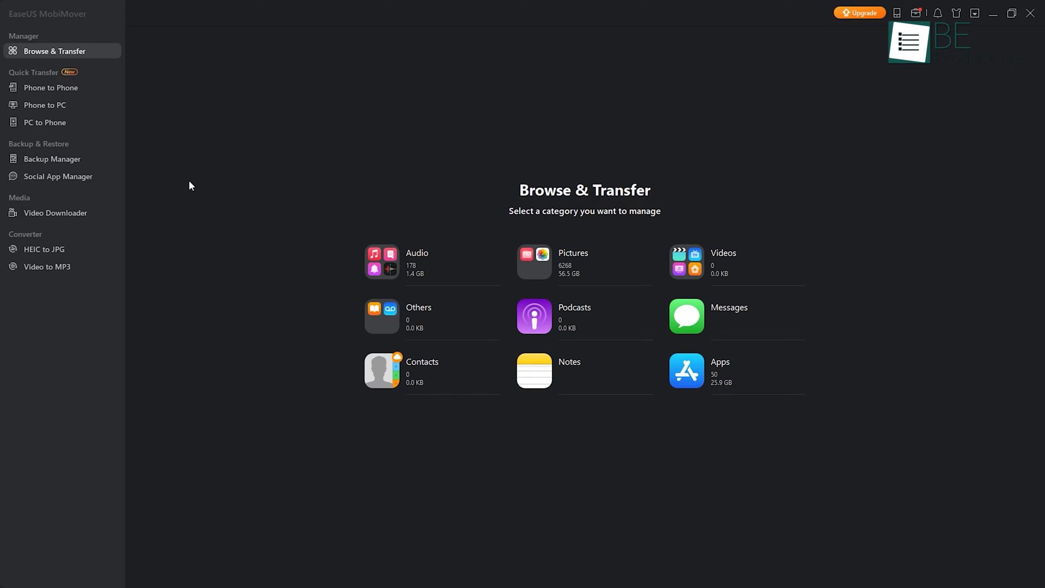
Transfer the iPhone's audio to the PC, then choose a desktop screenshot for the phone.
click(47, 104)
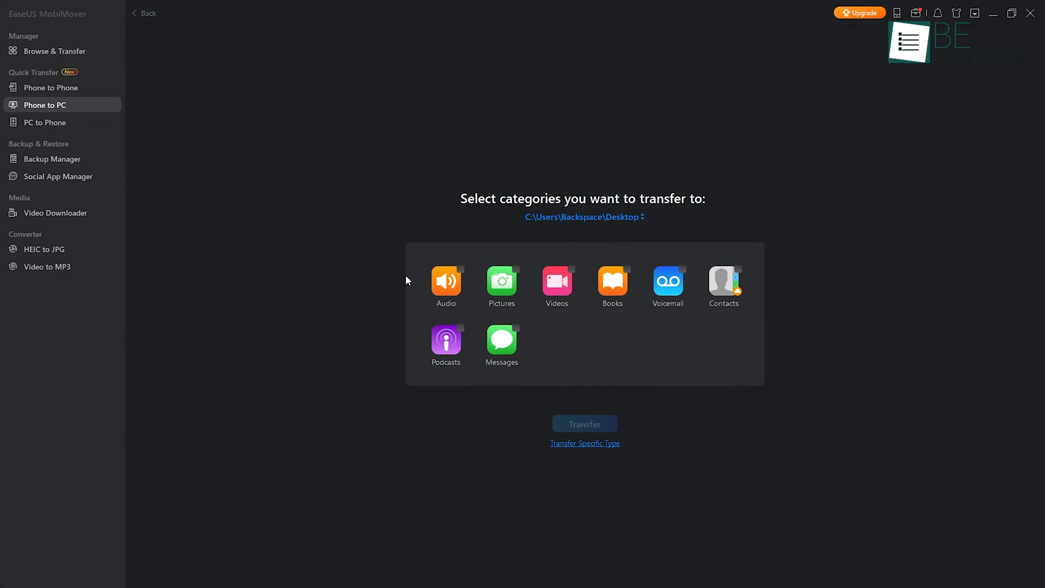
click(446, 281)
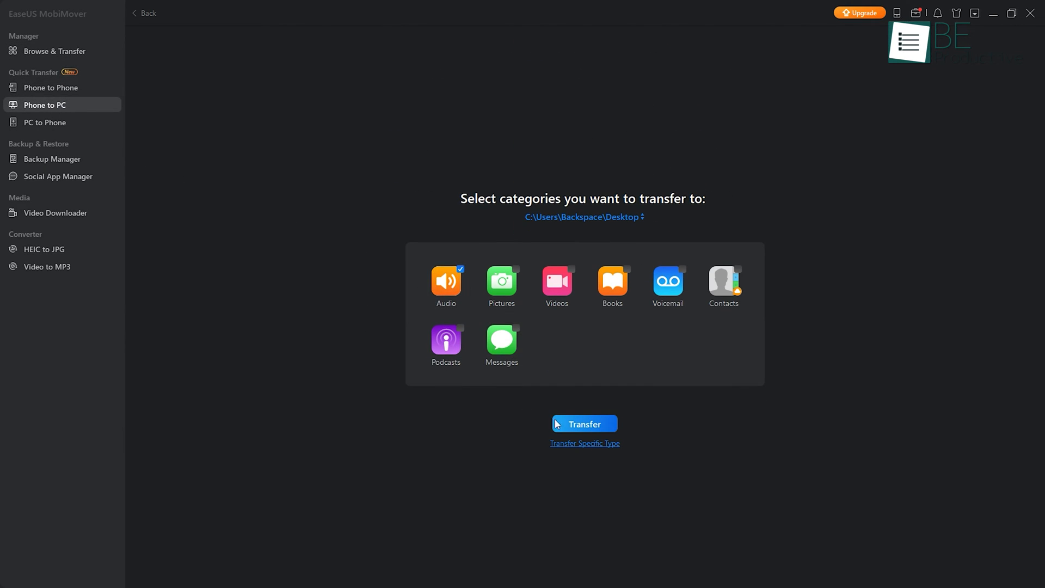
click(45, 123)
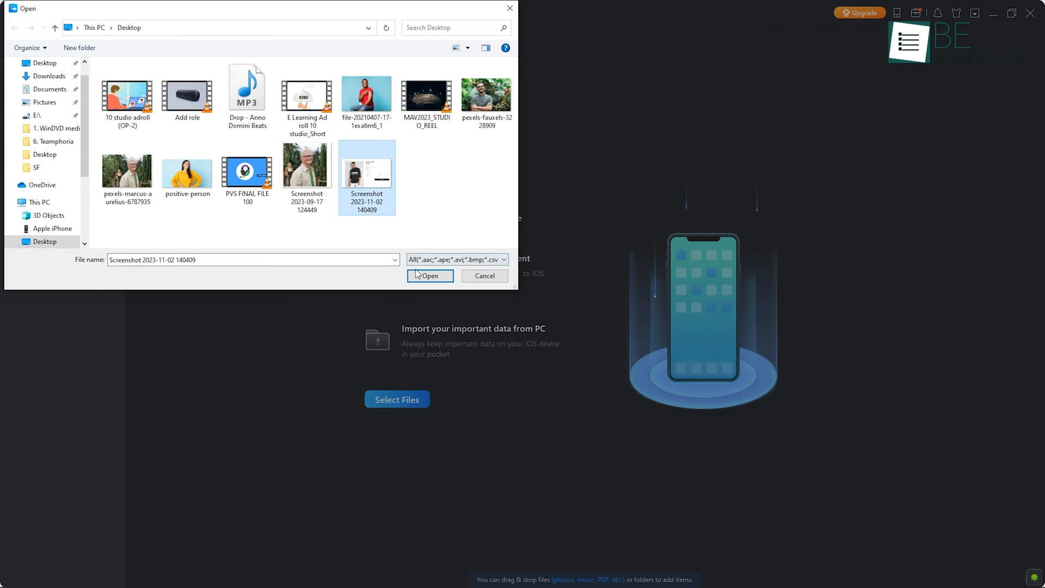
click(430, 276)
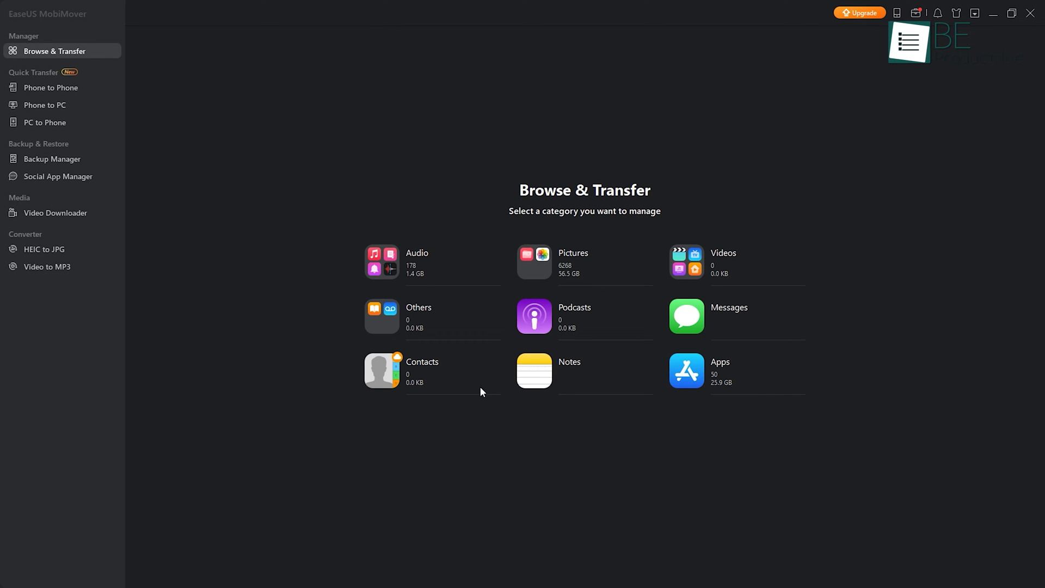
mouse_move(617, 259)
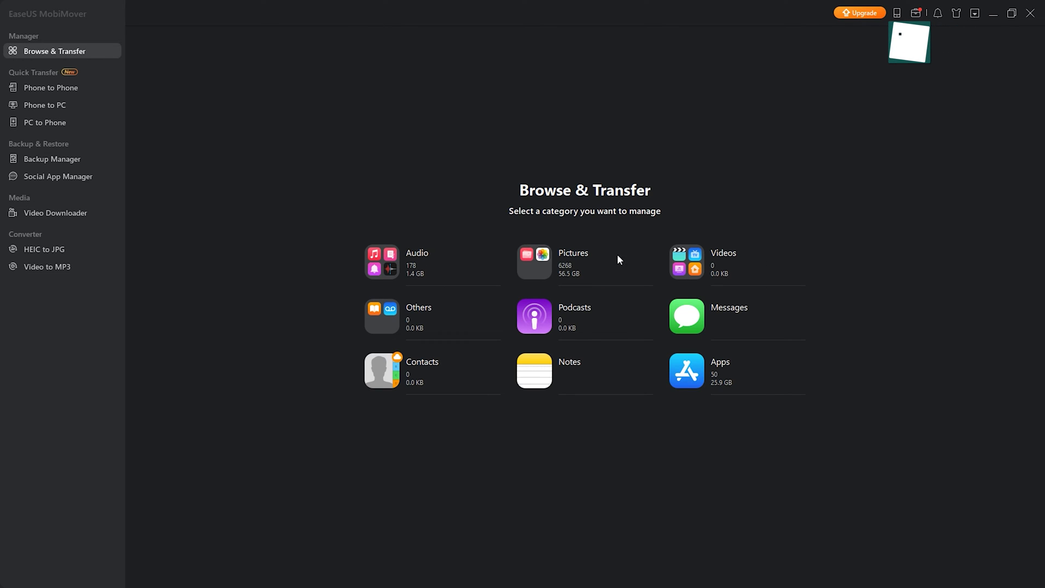
Mark Audio in Phone to PC and start transferring it to the computer.
click(51, 87)
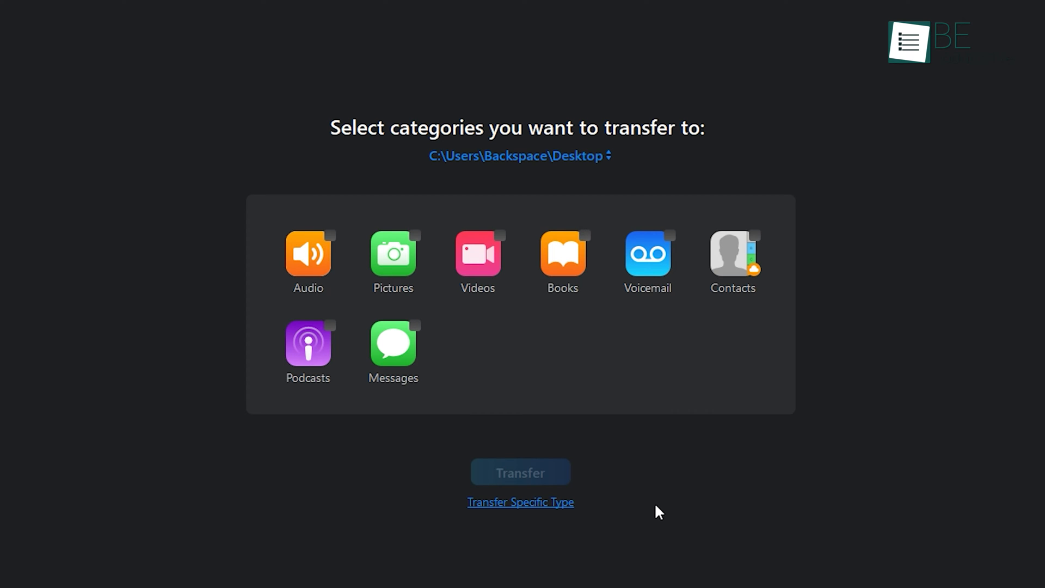
click(308, 255)
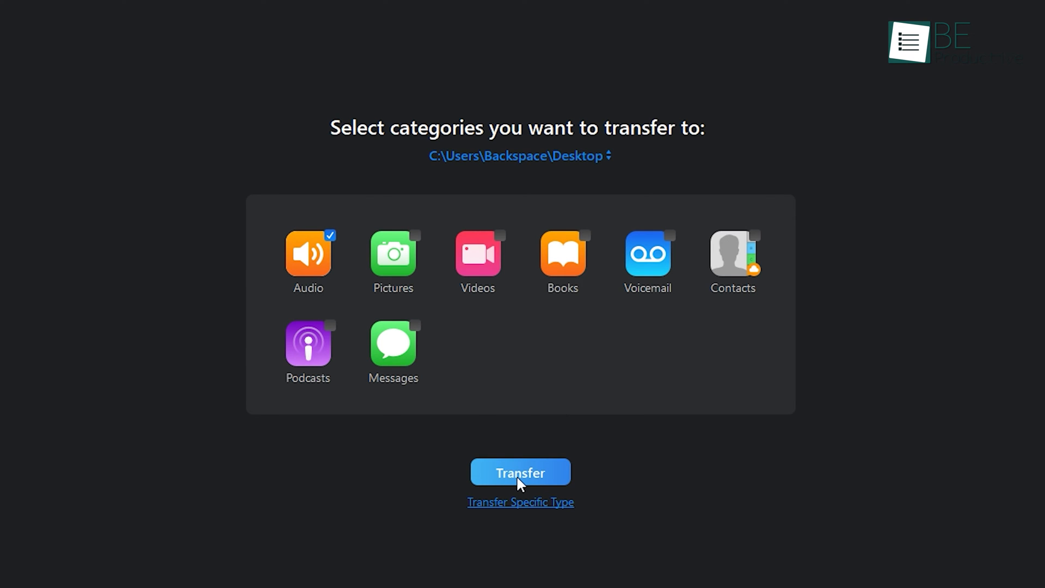
click(520, 472)
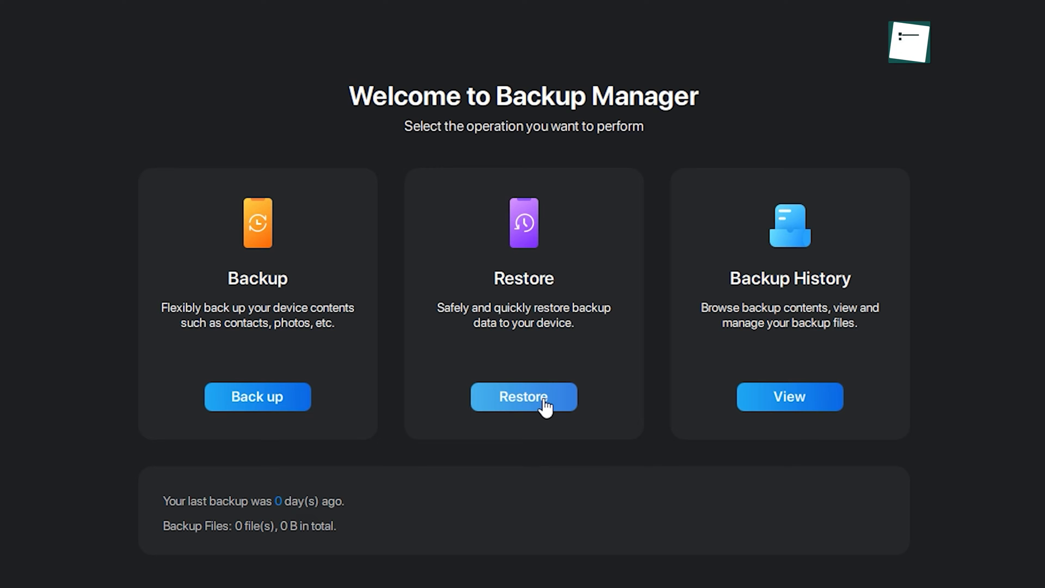
mouse_move(789, 400)
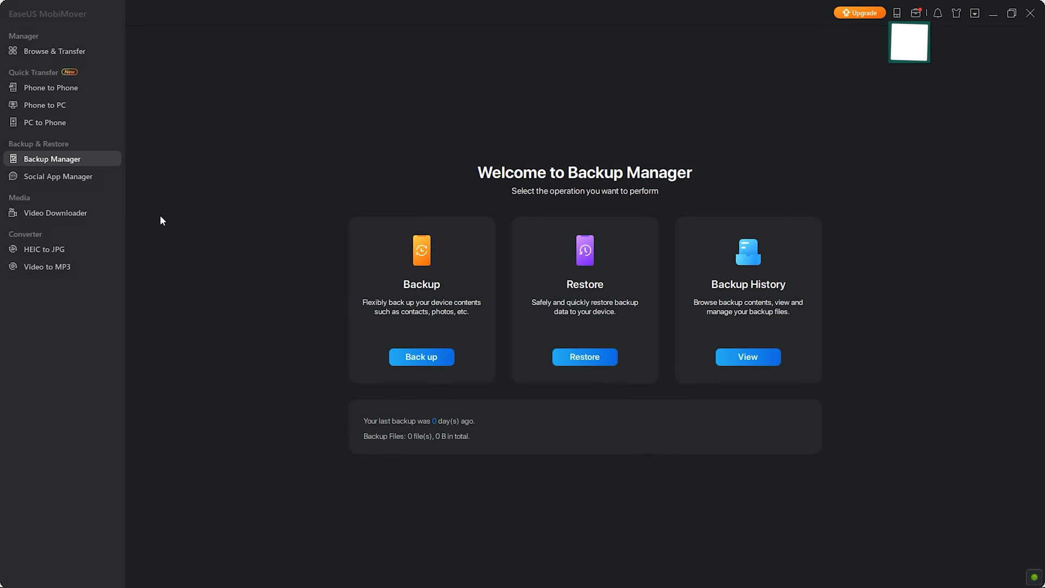
Show the Social App Manager and select the LINE app's data.
click(57, 176)
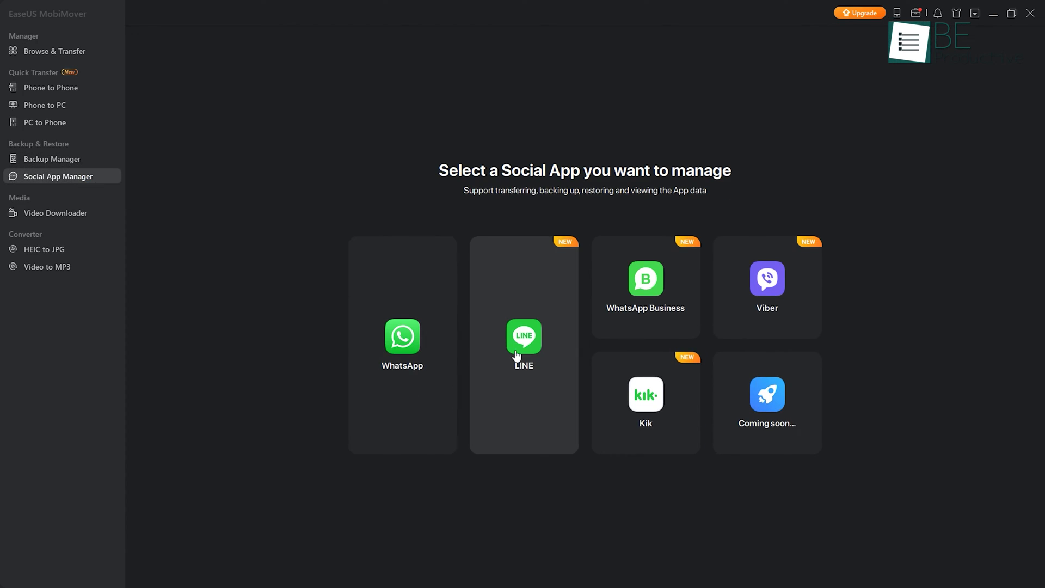
click(402, 336)
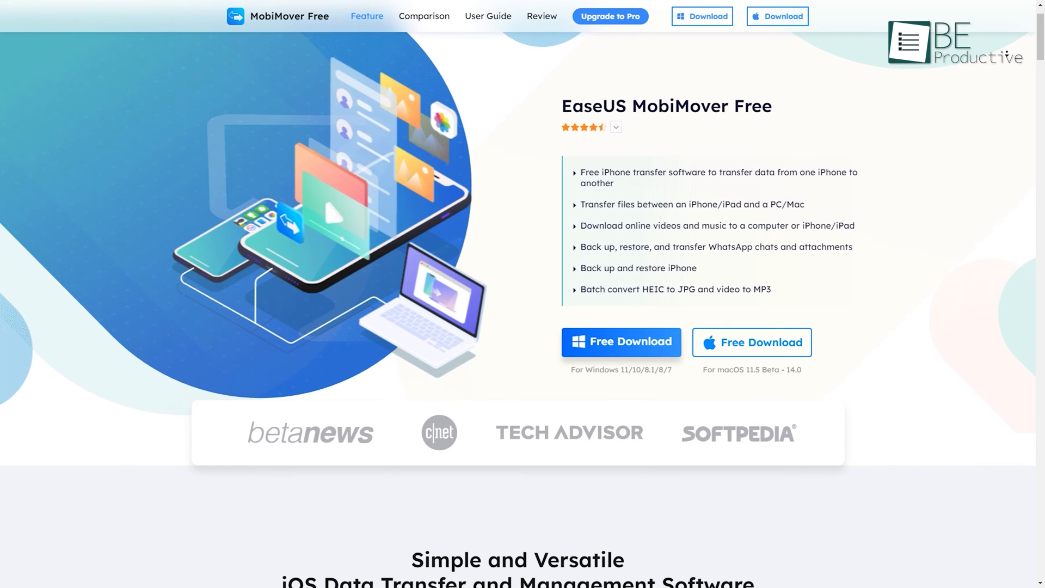
Review the MobiMover Pro 1-Month, 1-Year and Lifetime pricing cards via Upgrade to Pro.
scroll(down, 3)
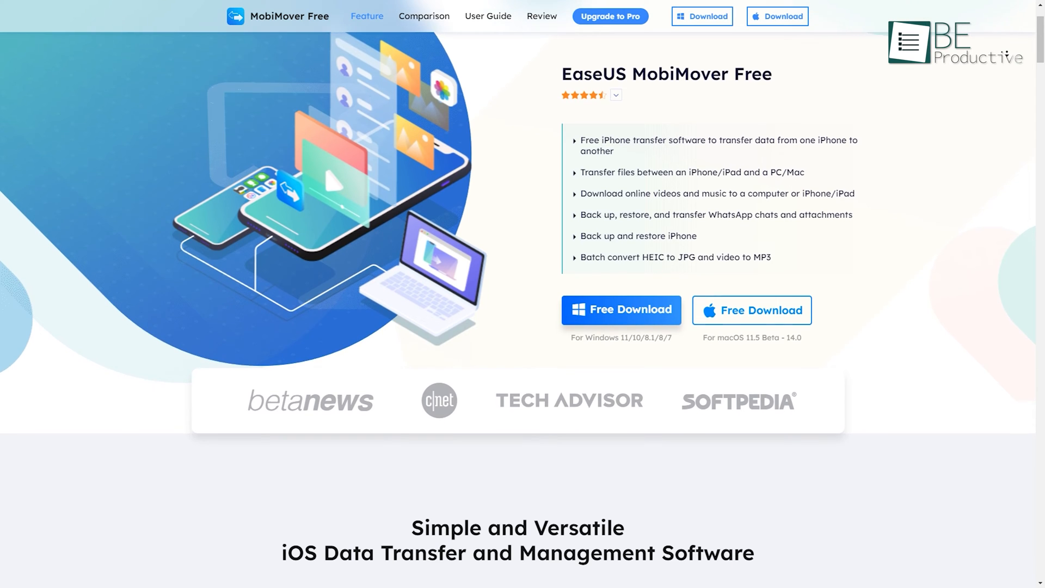
click(609, 16)
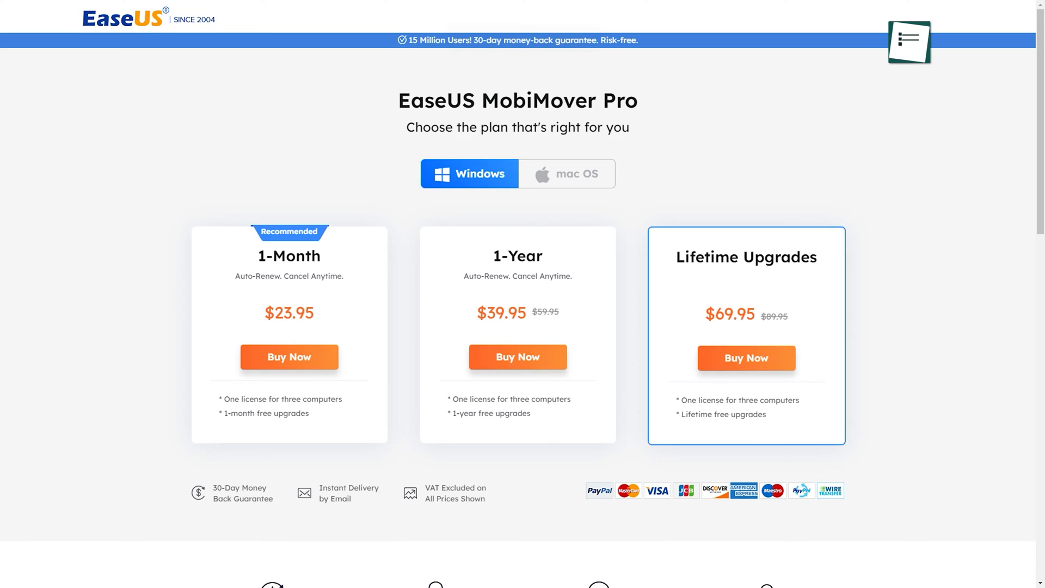
scroll(down, 3)
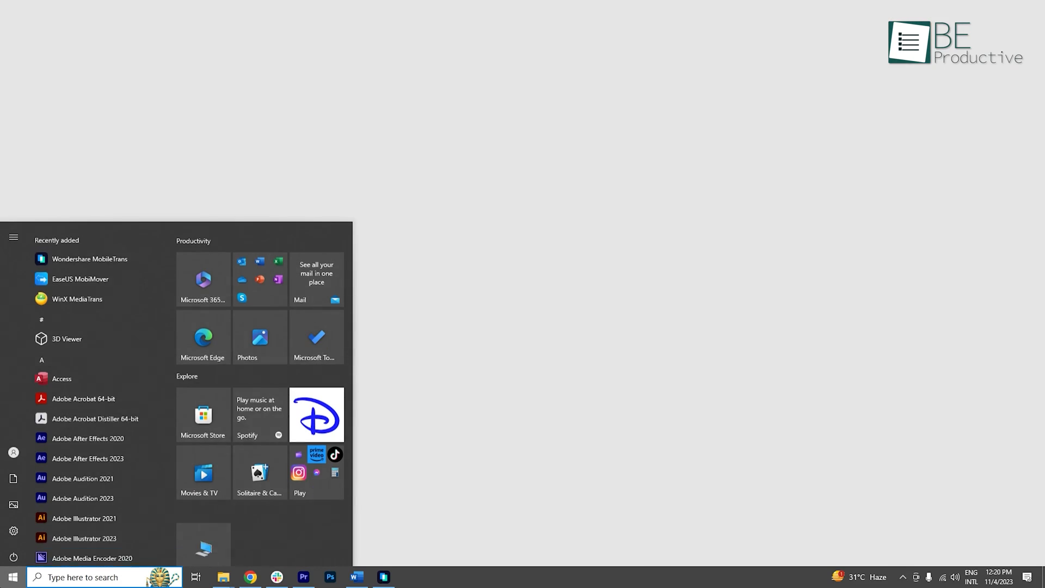
Launch Wondershare MobileTrans from the Start menu and browse the iPhone's media.
click(90, 259)
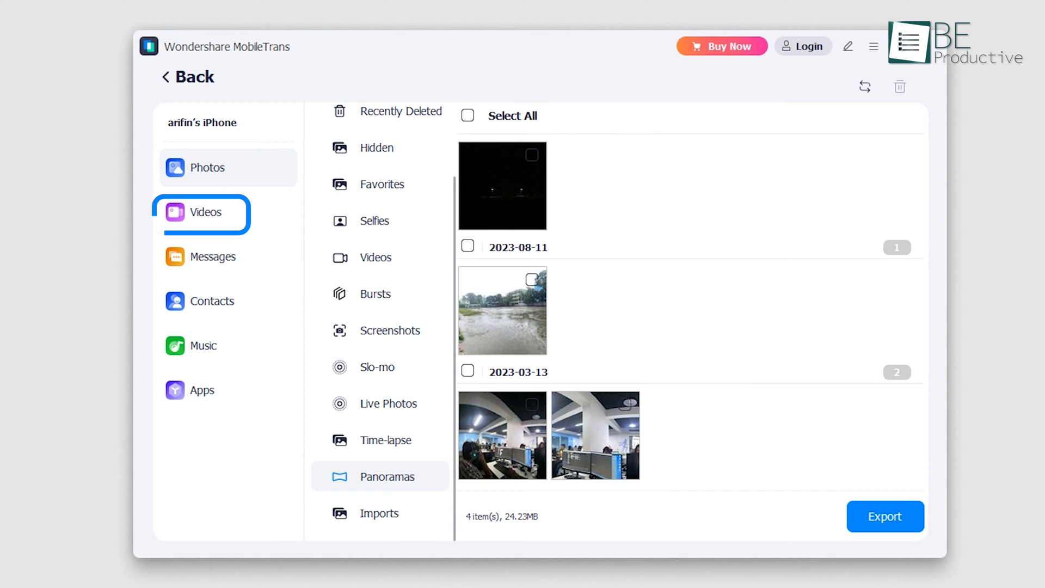
click(202, 389)
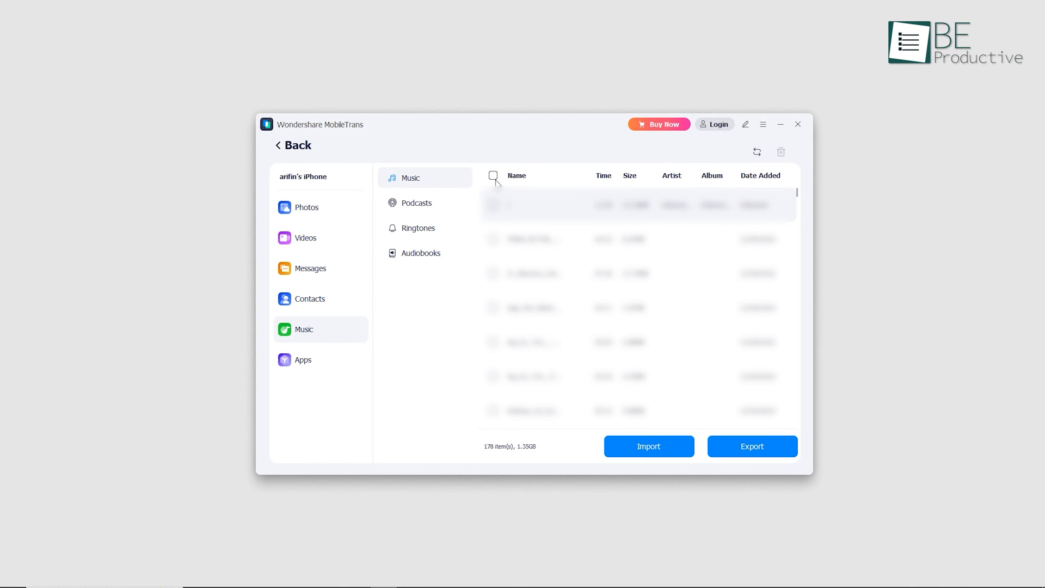
Export all 178 iPhone songs to the PC and show the Export Music folder.
click(492, 175)
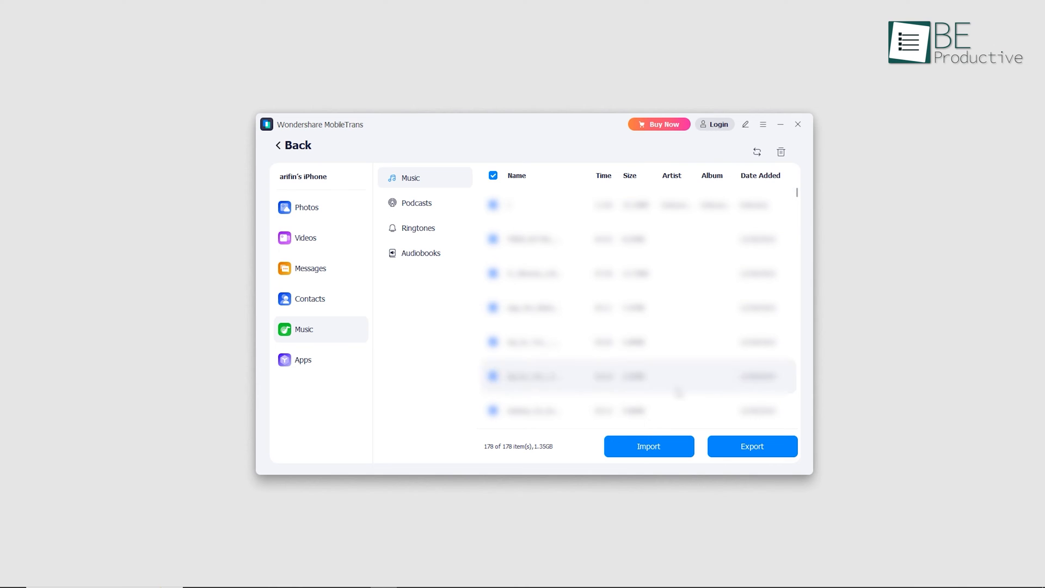
click(752, 447)
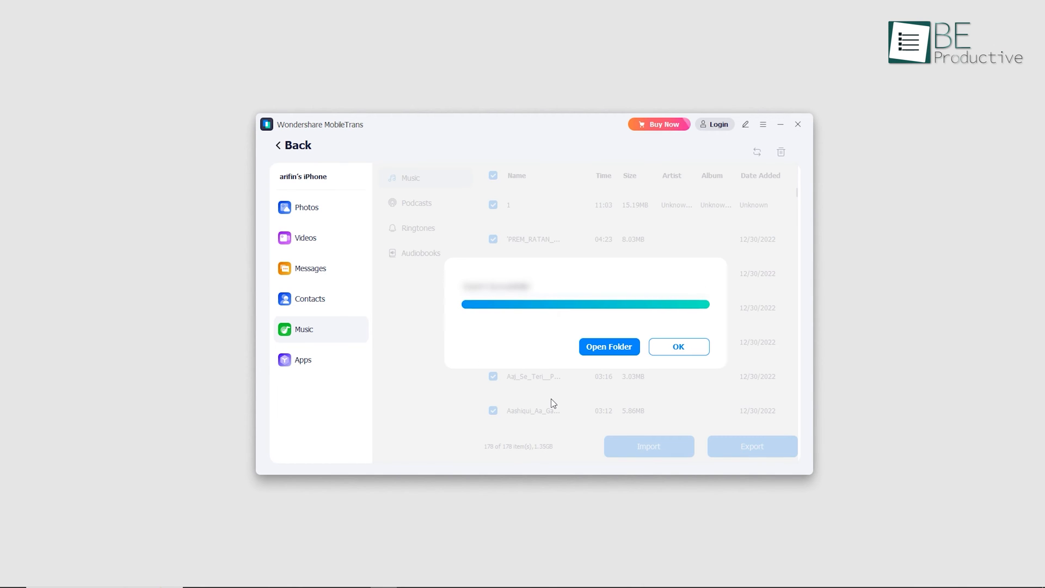
click(608, 347)
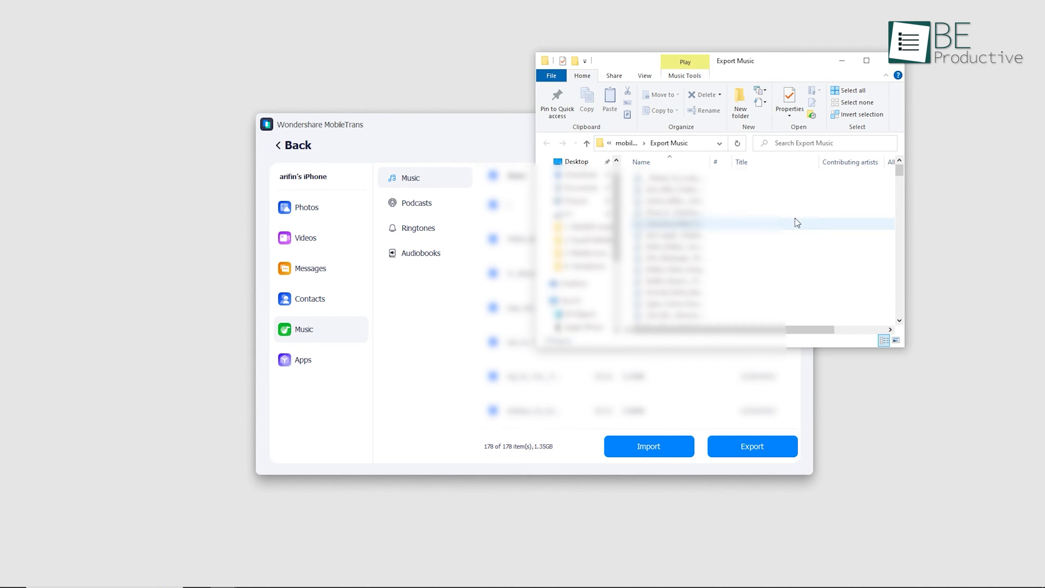
In Videos, import the tech deals video file from the PC onto the iPhone.
click(306, 207)
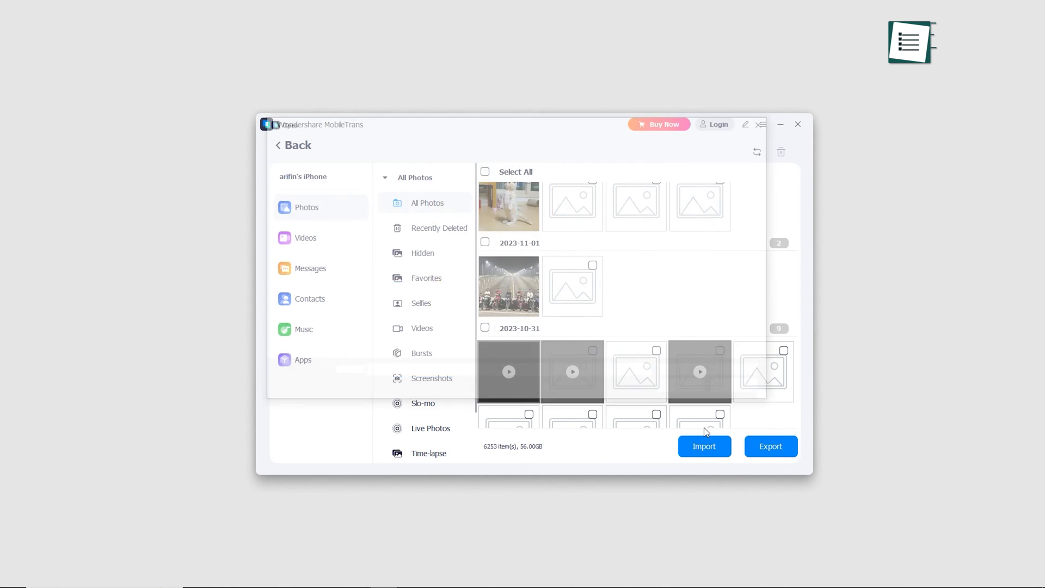
click(704, 447)
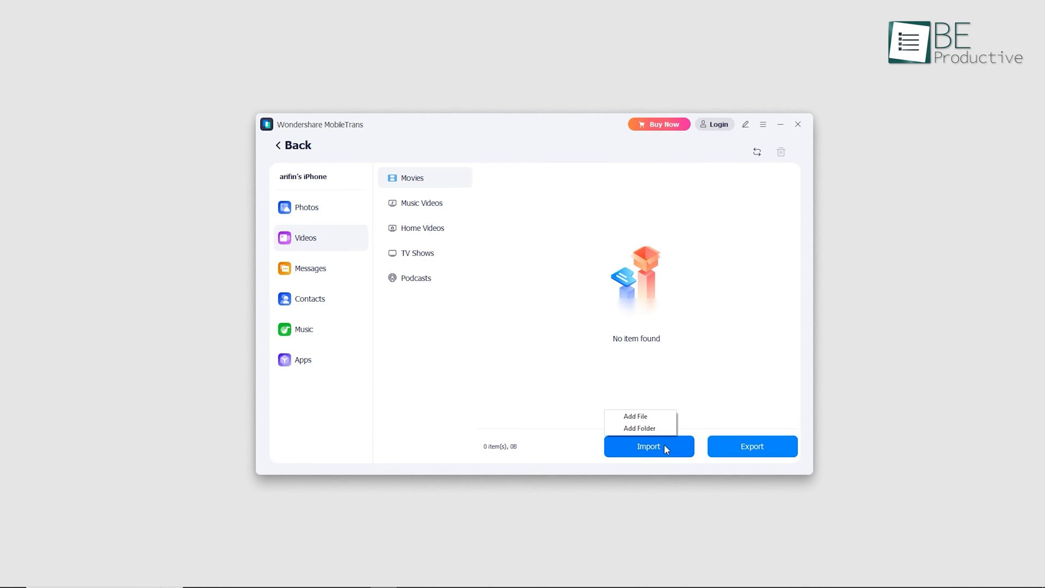
click(634, 416)
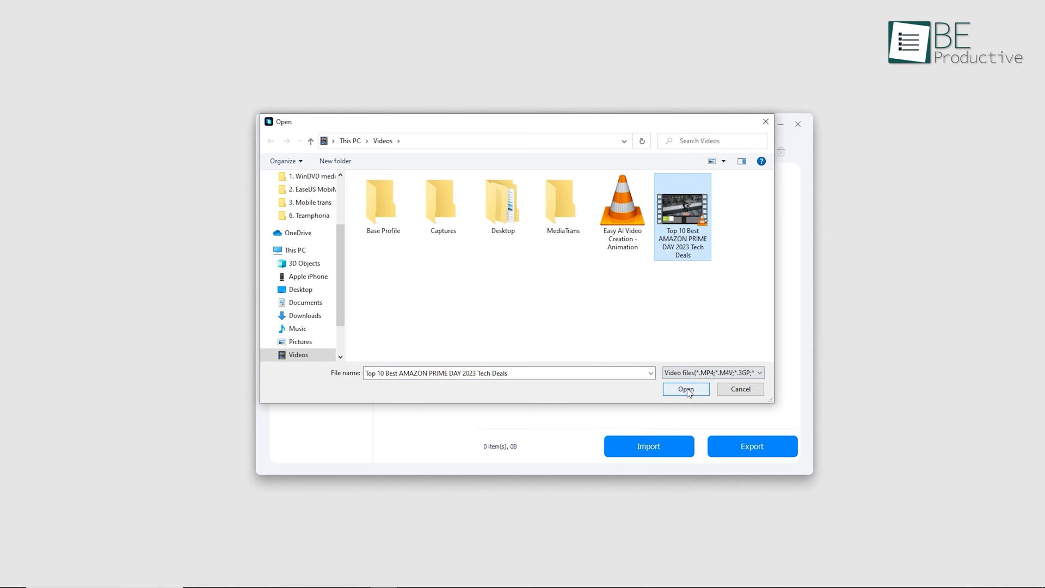
click(685, 389)
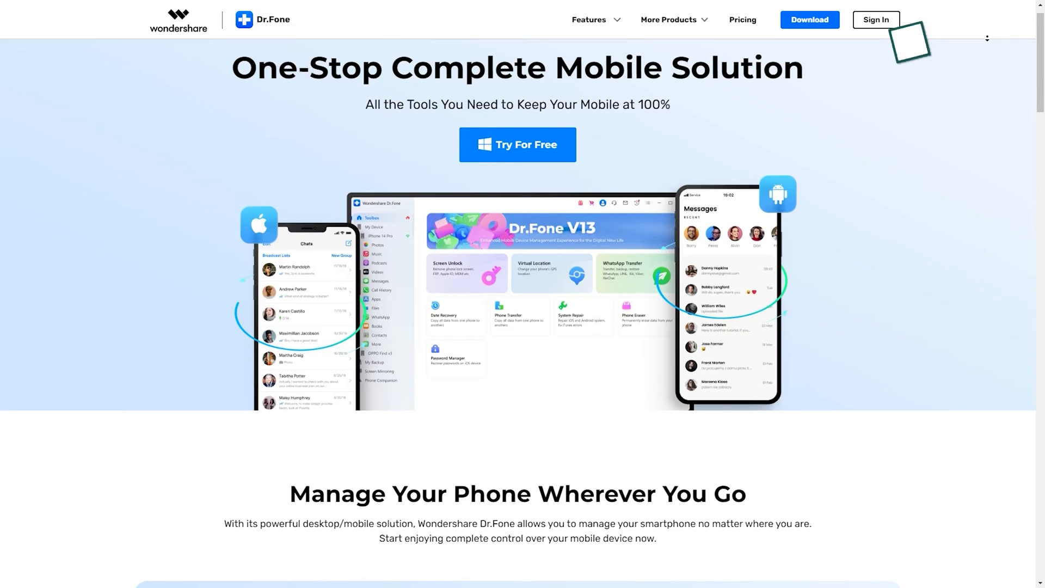
Review the Dr.Fone Toolbox, the iPhone's device overview, and the Export all data options with every category checked.
click(517, 144)
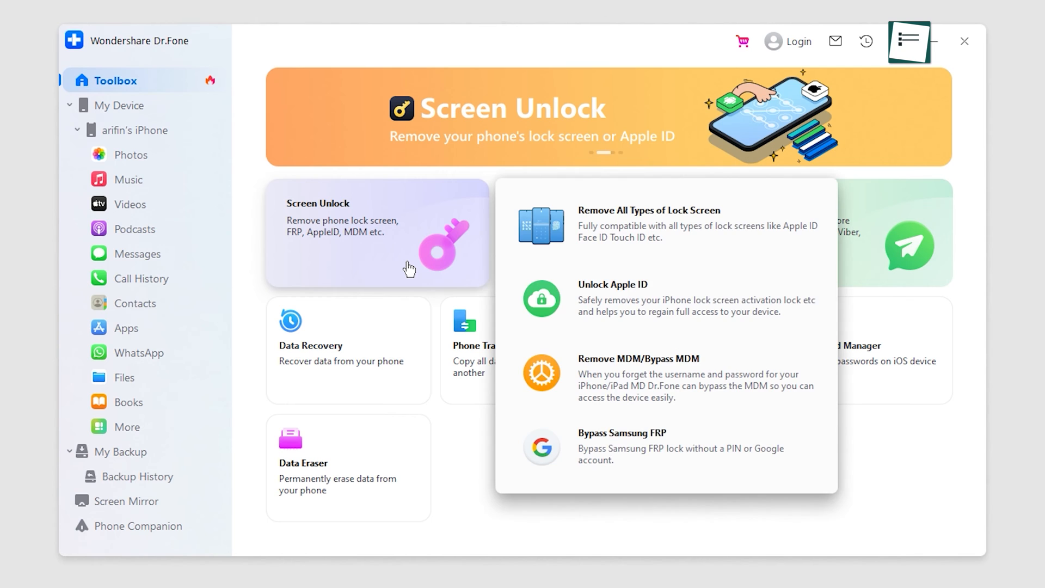
mouse_move(405, 348)
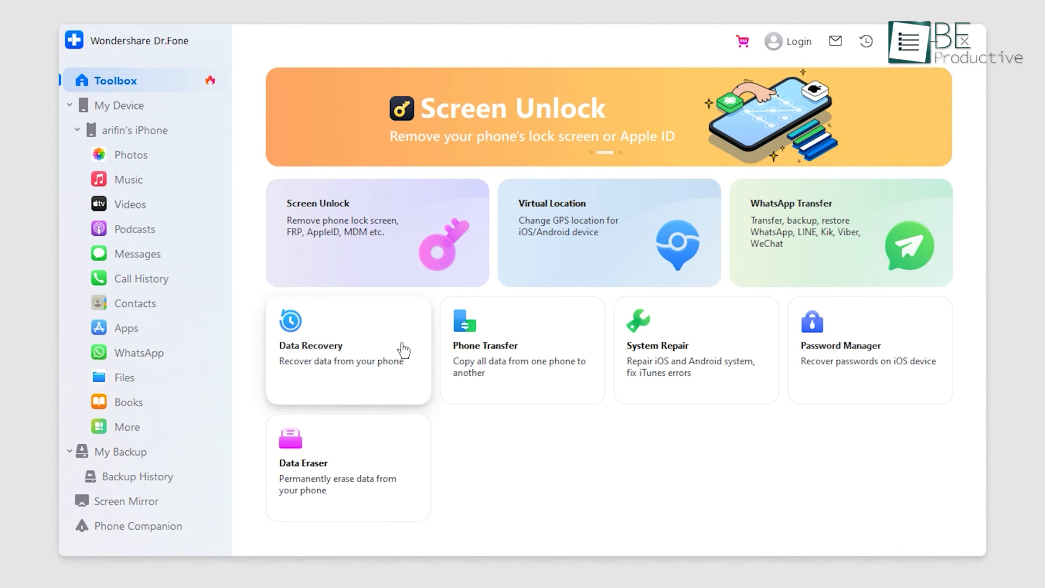
mouse_move(485, 345)
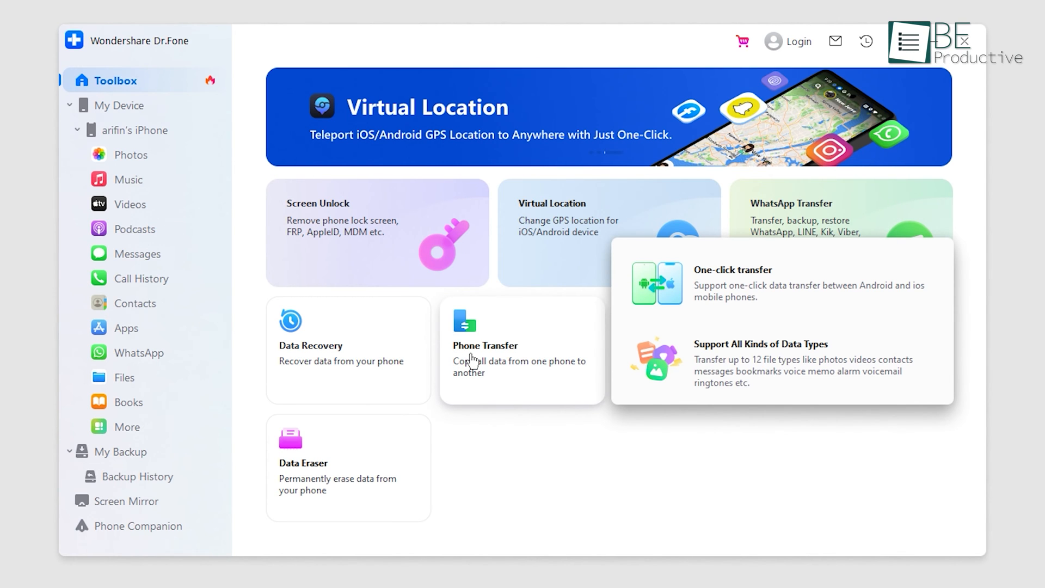
click(139, 129)
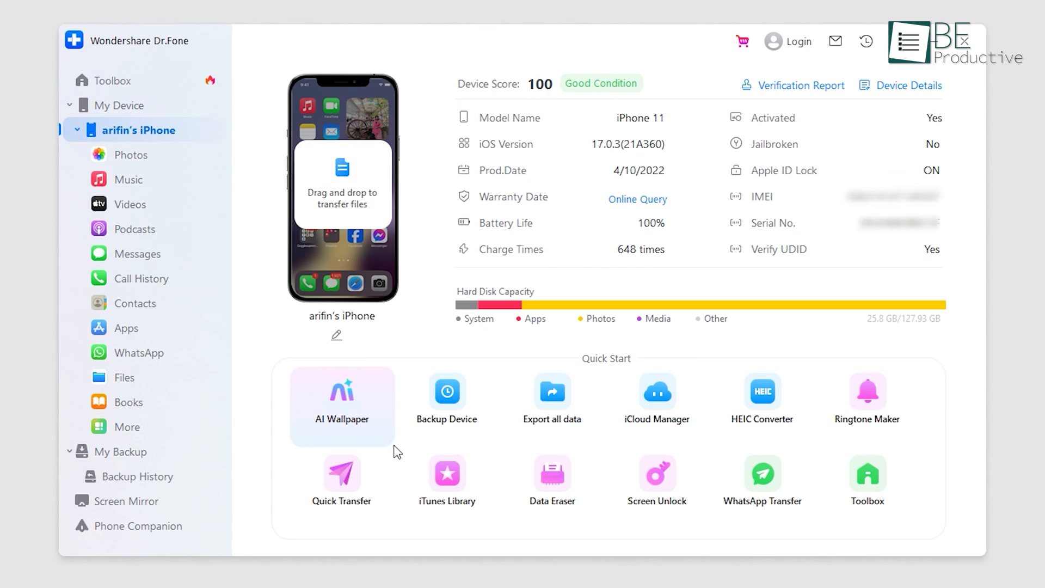
mouse_move(388, 432)
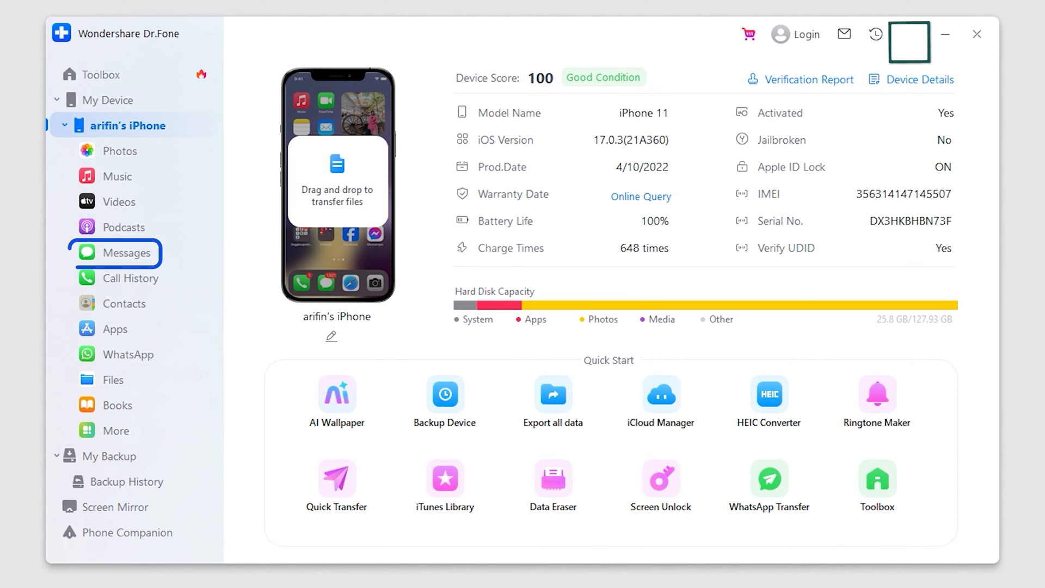
click(120, 202)
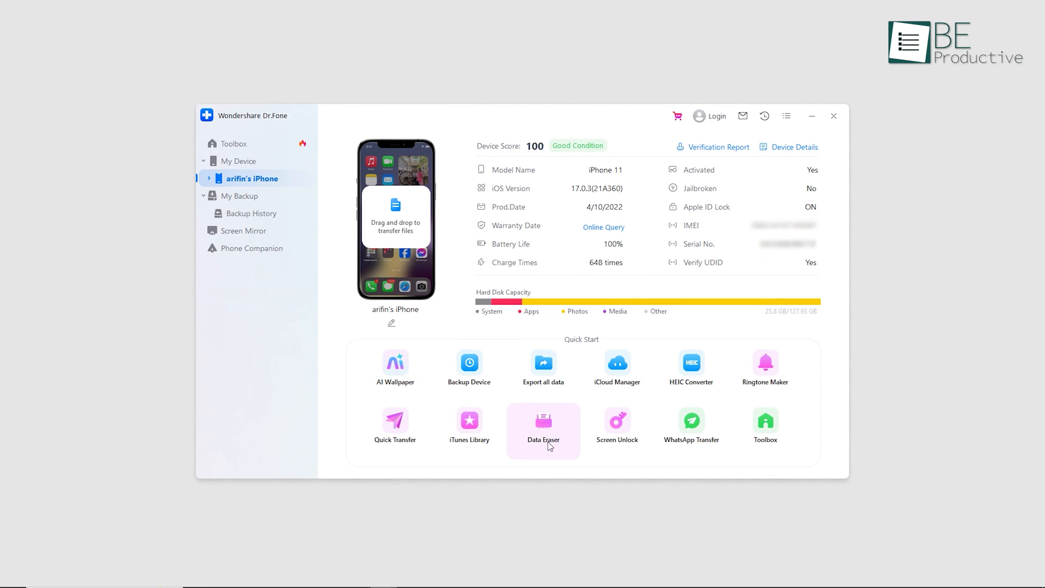
click(543, 367)
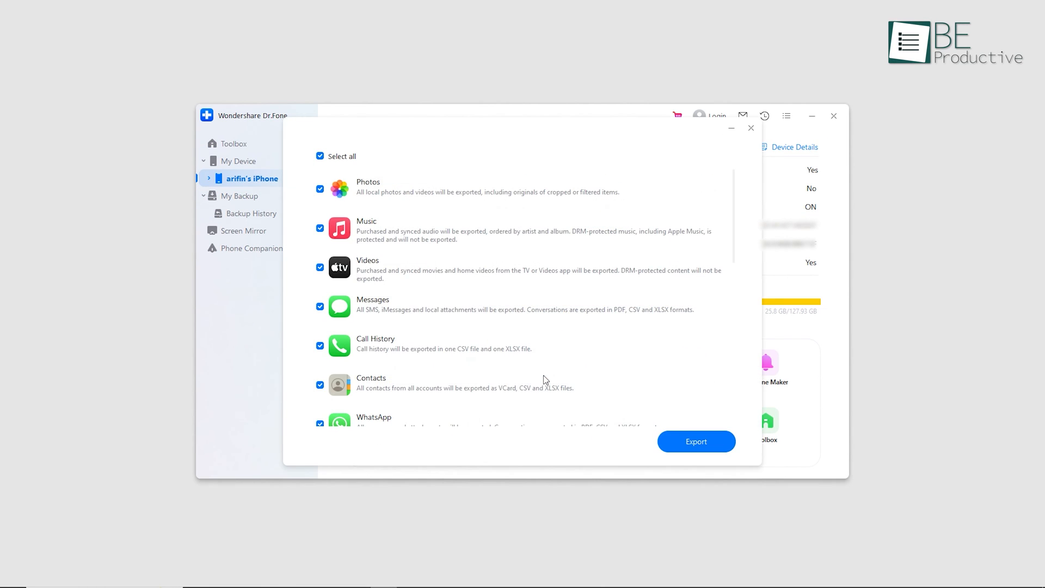
mouse_move(696, 441)
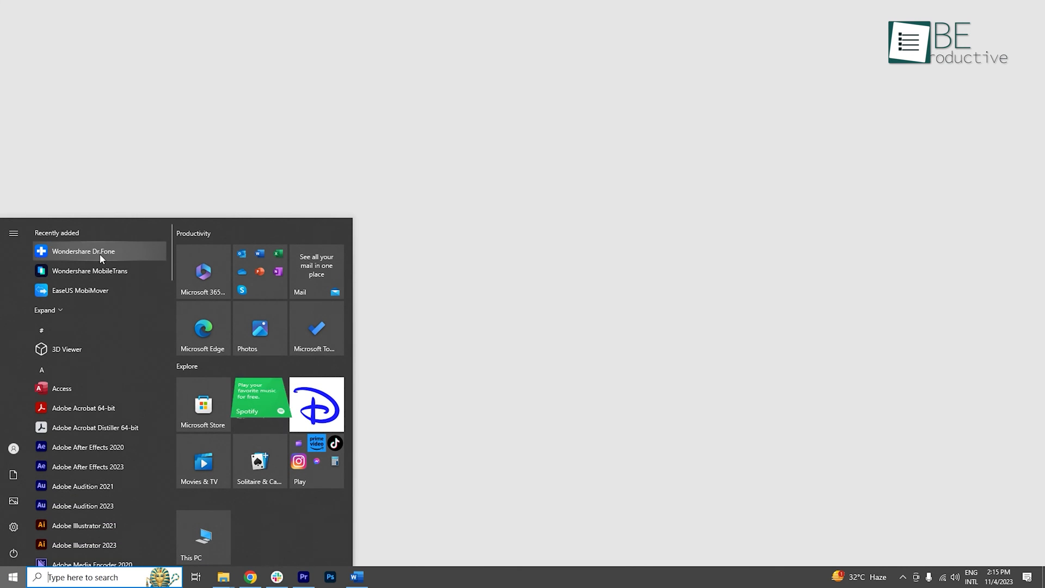
Launch Dr.Fone, browse Photos > Panoramas with a photo's options, then start Backup Device from the overview.
click(84, 251)
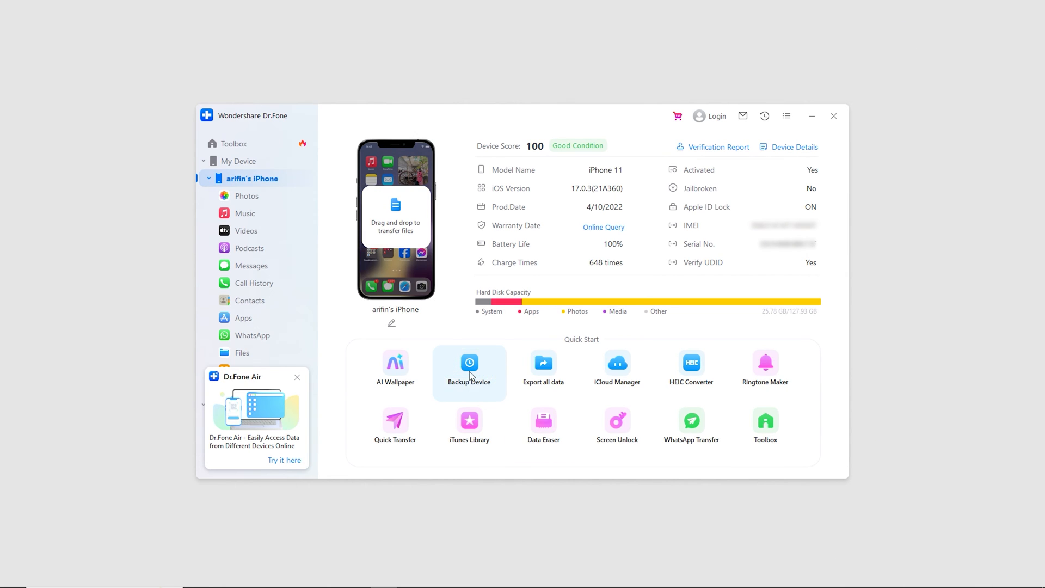
click(468, 371)
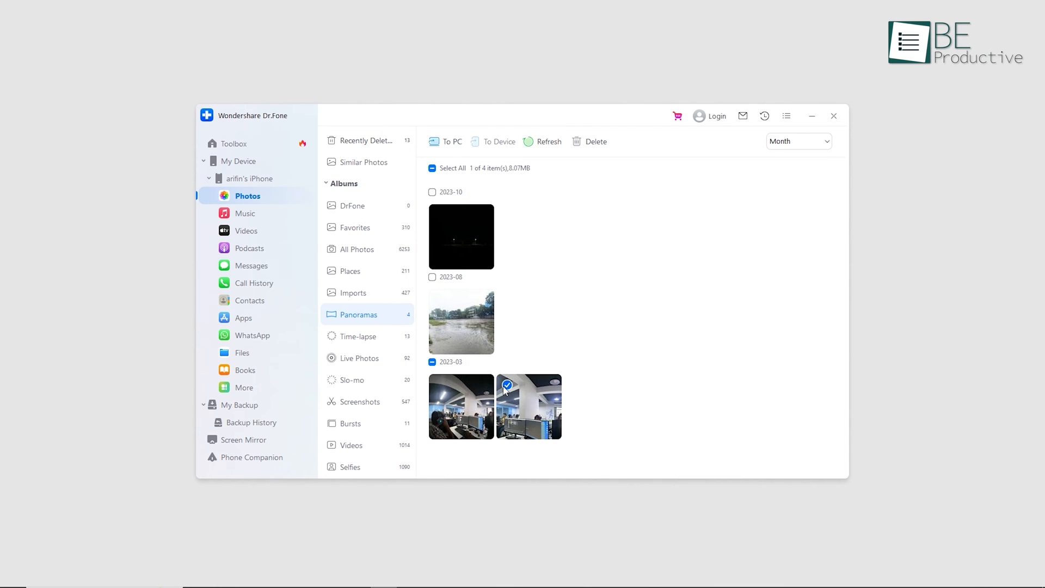
right_click(529, 406)
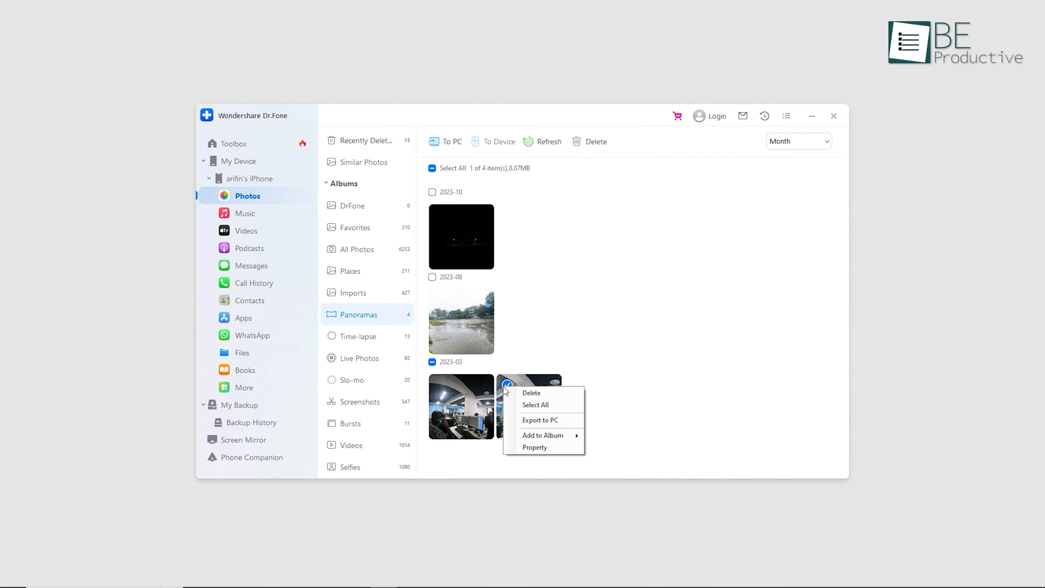
click(541, 421)
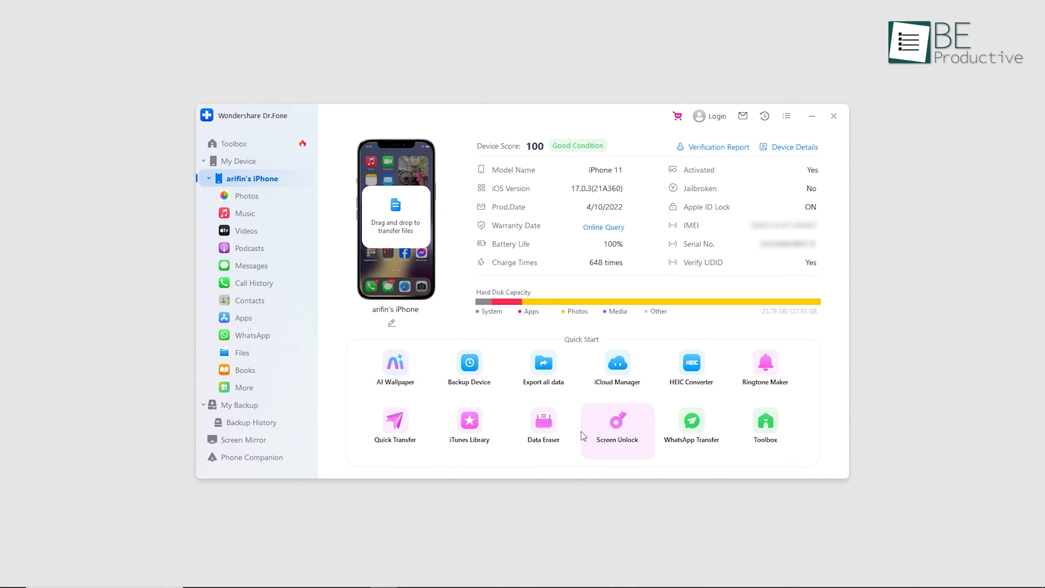
mouse_move(468, 372)
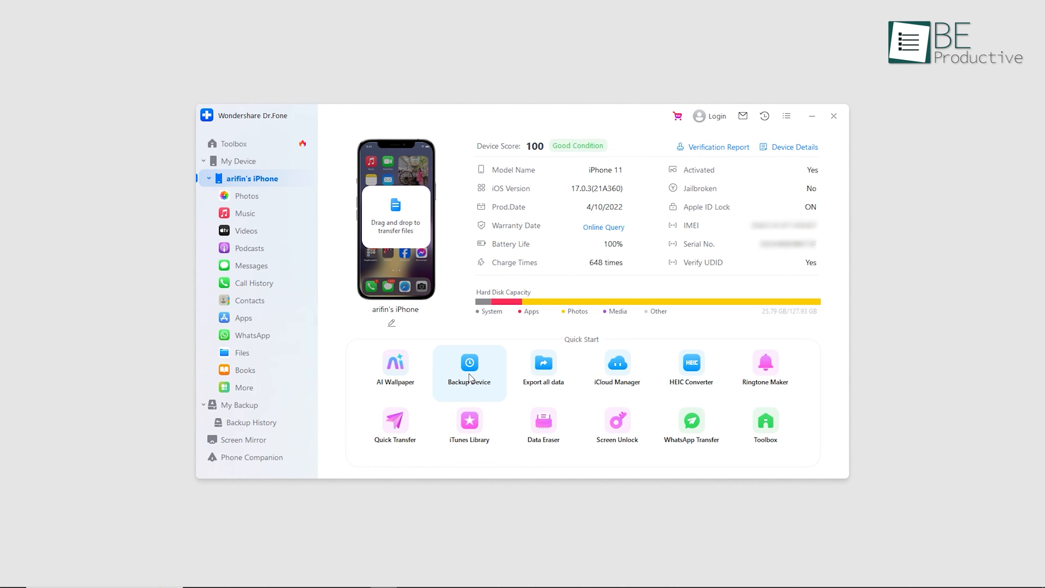
click(233, 143)
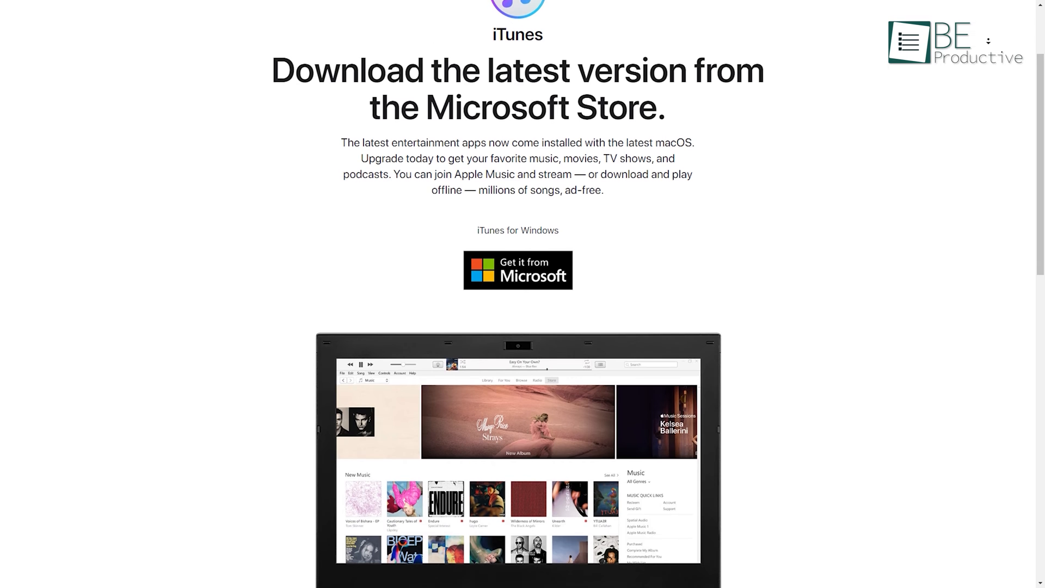
Review the iPhone's Summary backups with Back Up Now, then view the music library's albums.
scroll(down, 3)
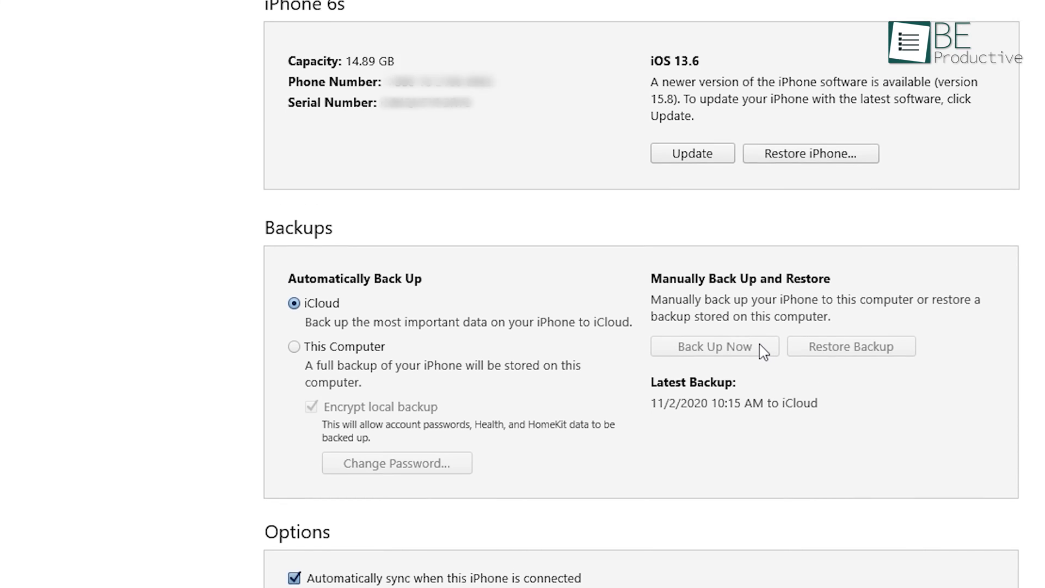
click(714, 347)
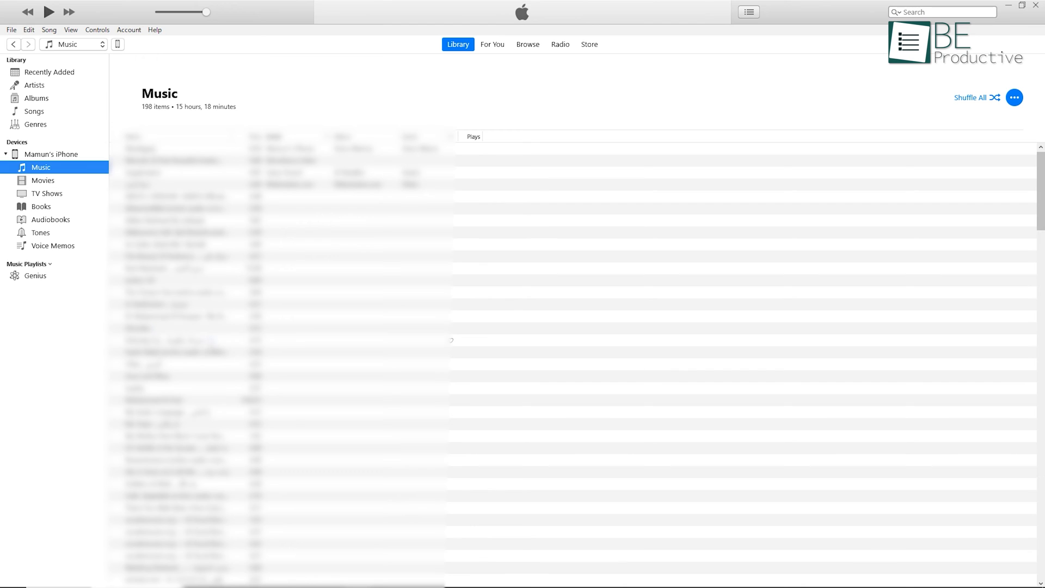
click(49, 71)
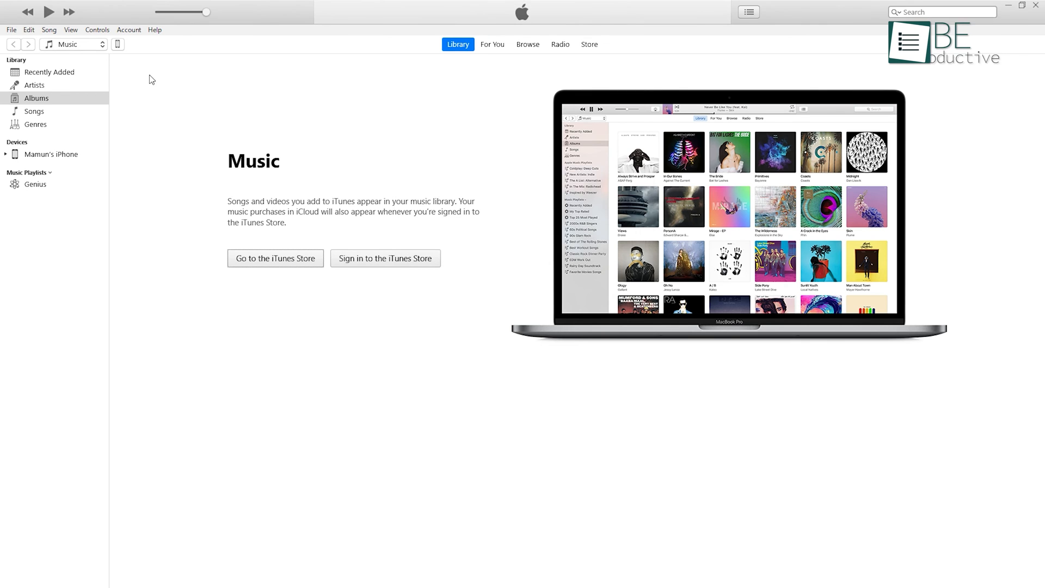
Return to the iPhone 6s Summary and back it up to this computer now.
click(50, 154)
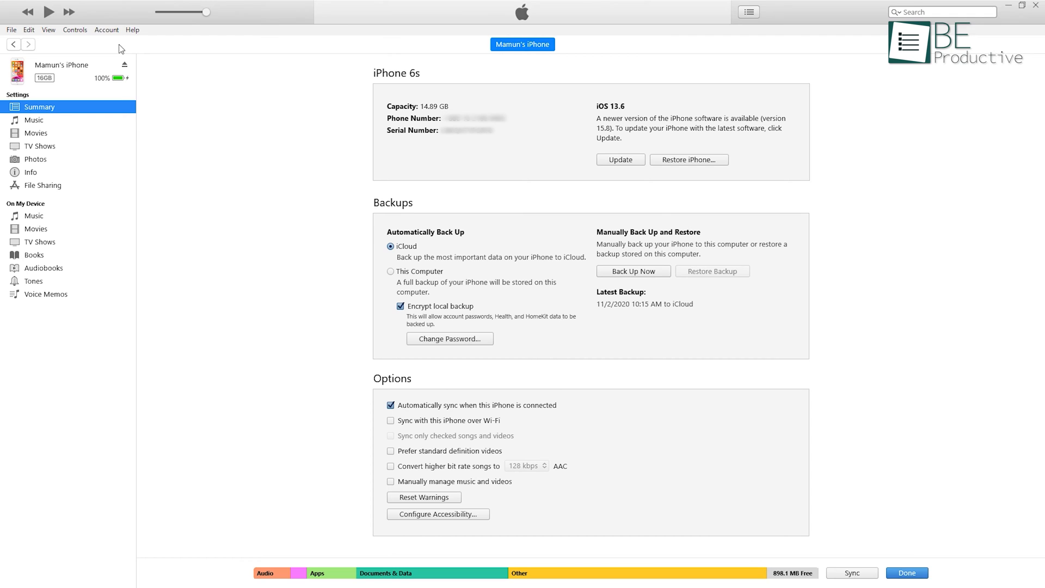
scroll(down, 3)
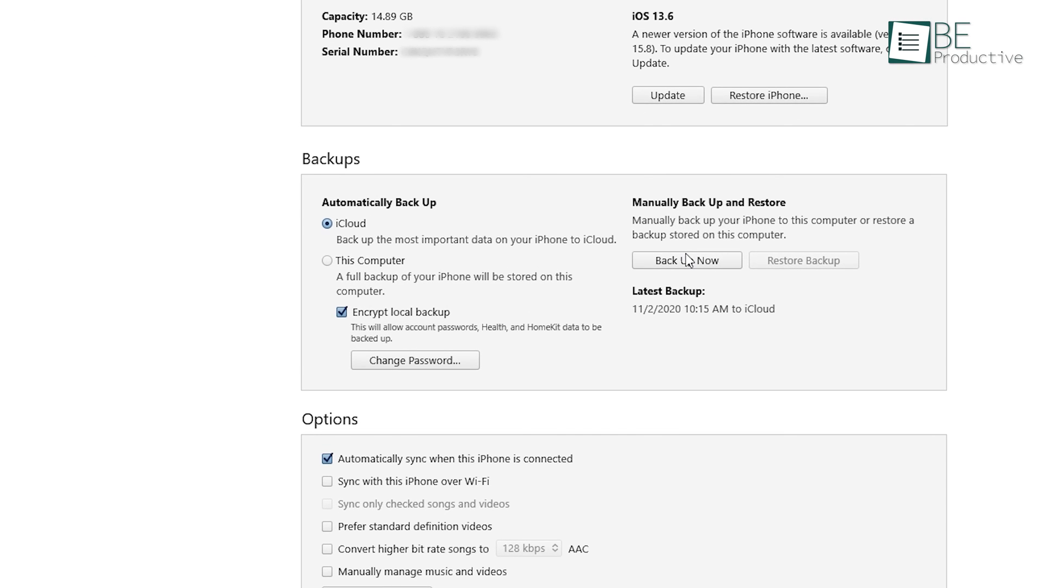
click(686, 260)
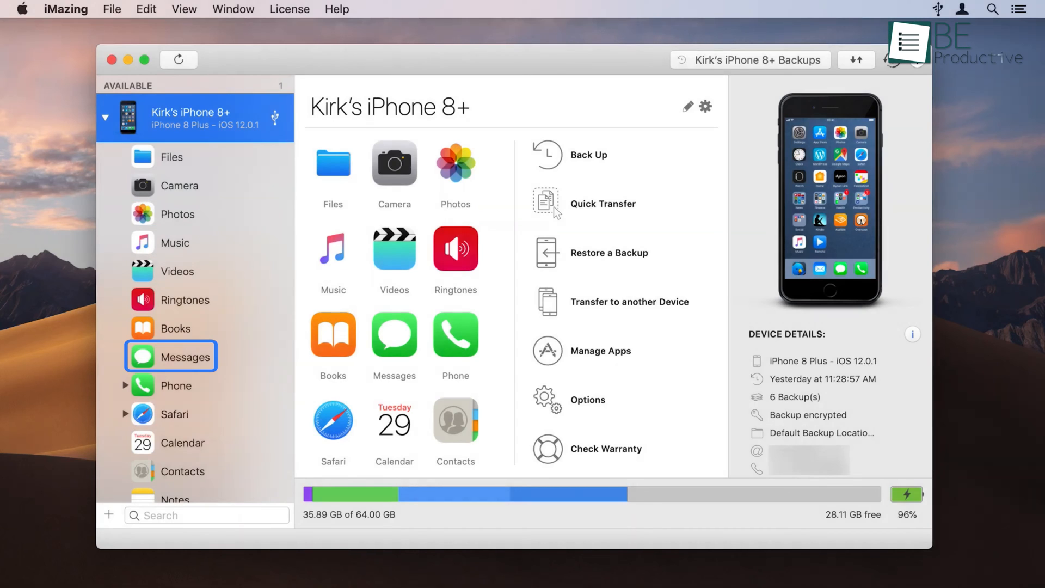
Visit the iMazing website and download the iMazing installer.
click(187, 471)
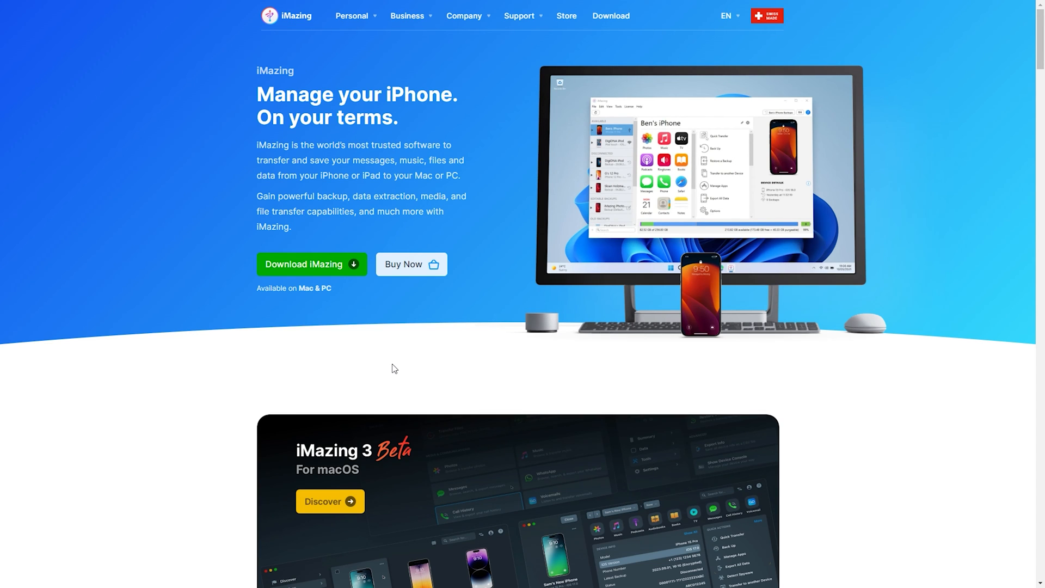
click(312, 263)
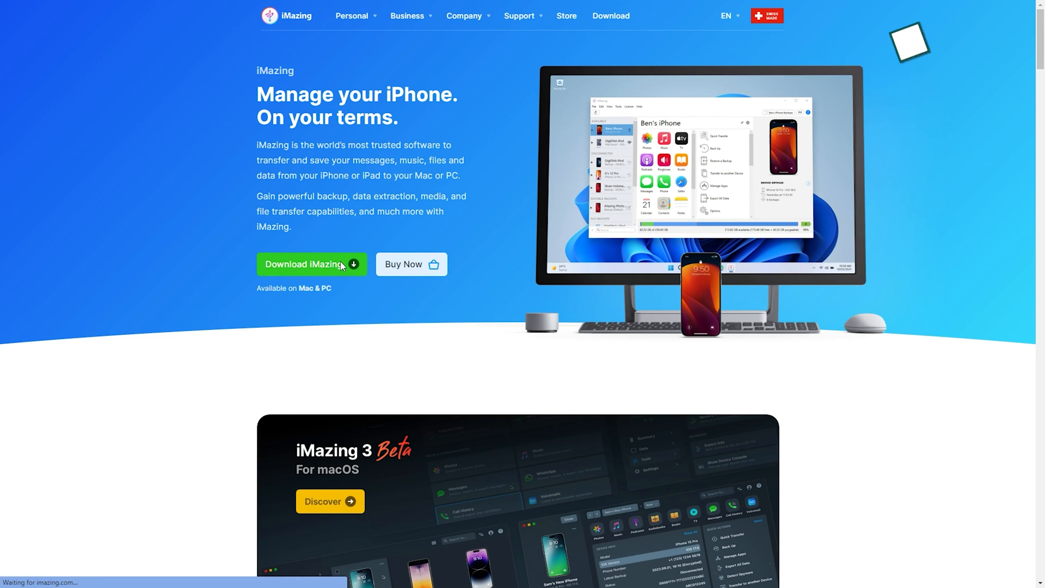
click(307, 264)
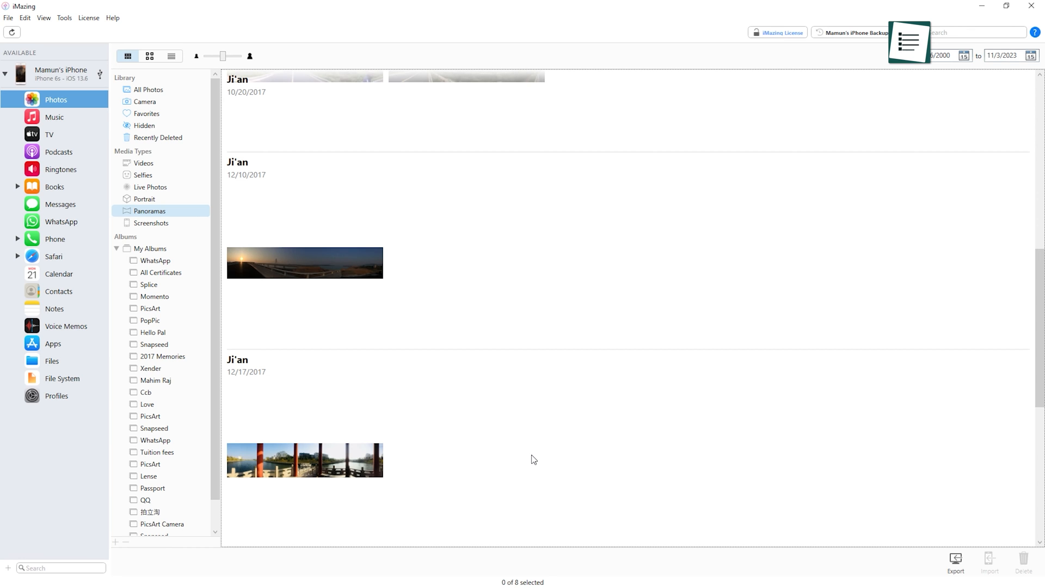
Select the pavilion panorama in Photos > Panoramas, then return to the iPhone overview.
click(303, 460)
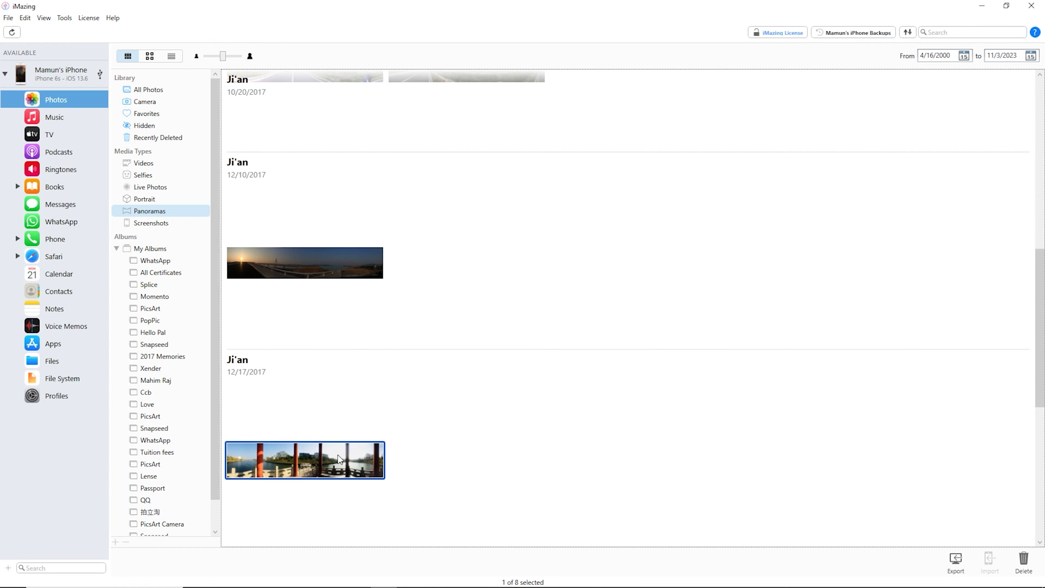
click(955, 563)
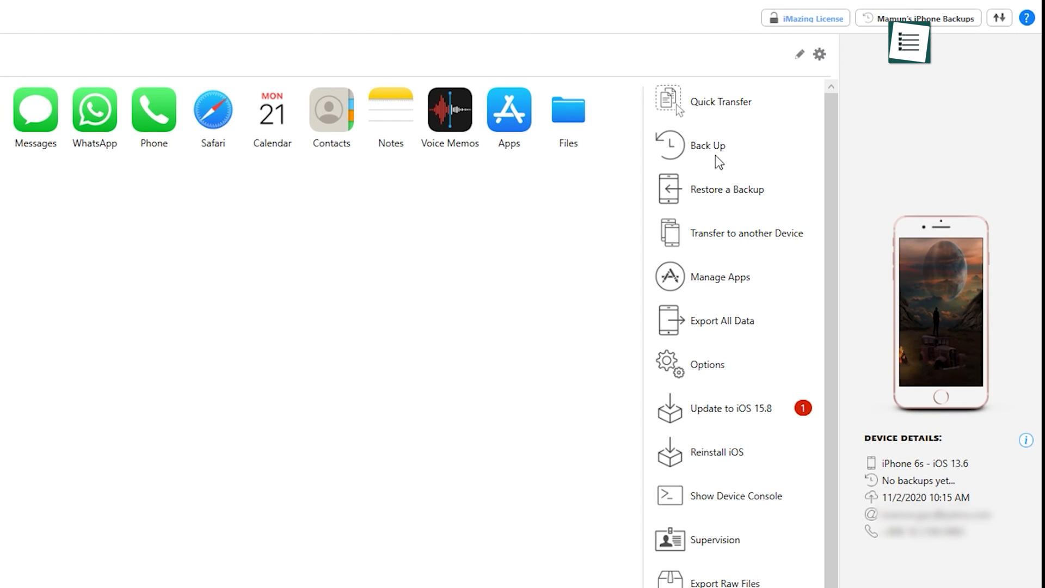
Start an iPhone backup setup, show the Apps folder's actions in Files, and view Contacts.
click(707, 363)
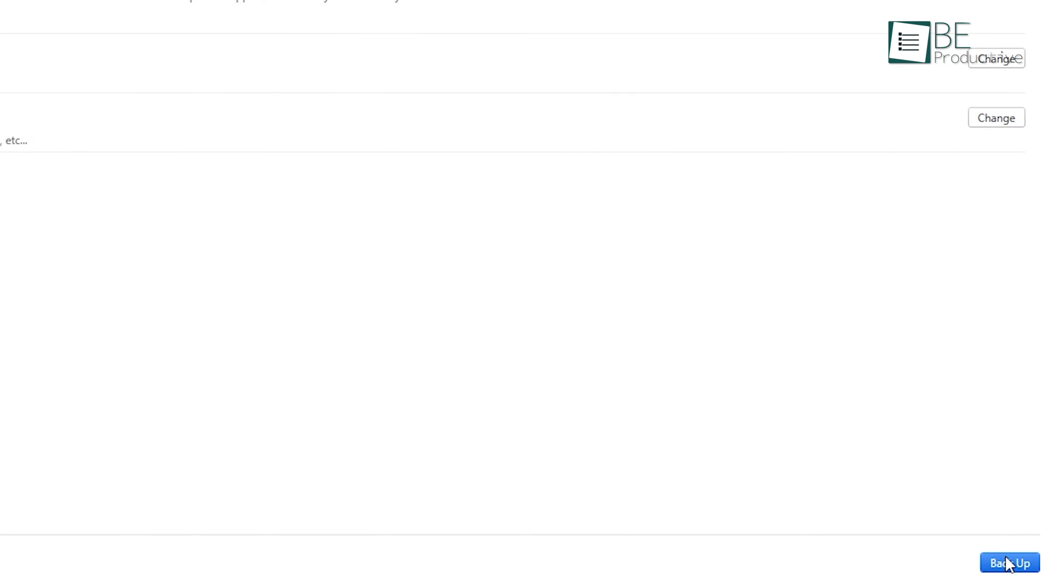
right_click(238, 108)
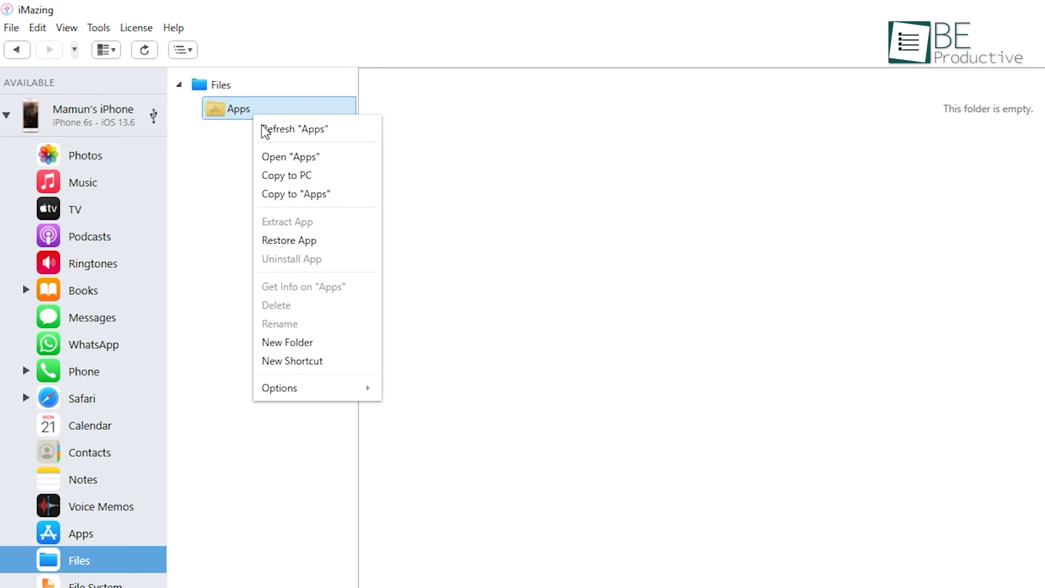
mouse_move(298, 176)
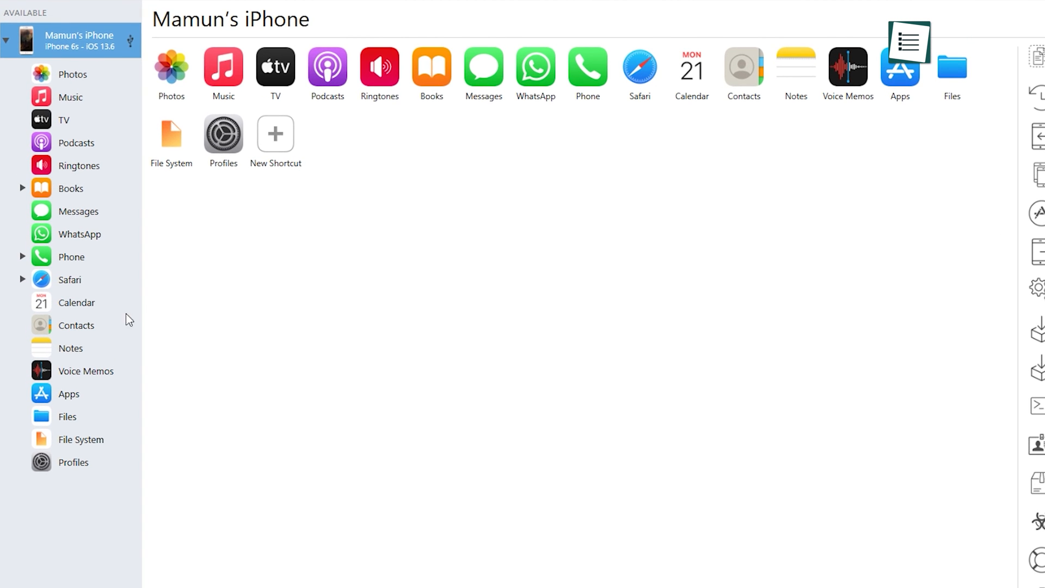
click(76, 325)
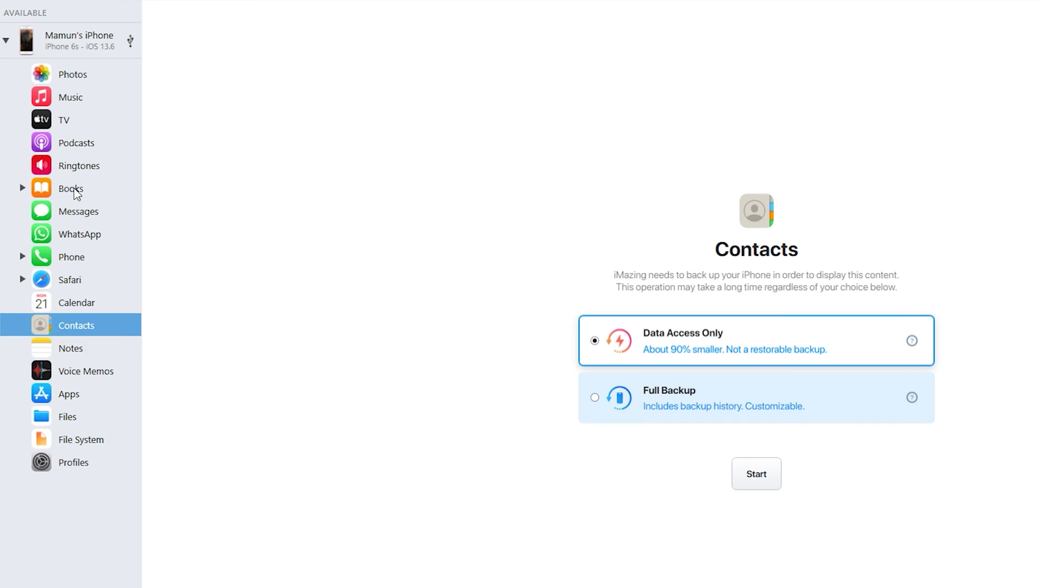
Expand the Phone category in the sidebar to show Call History and Voicemail.
click(70, 189)
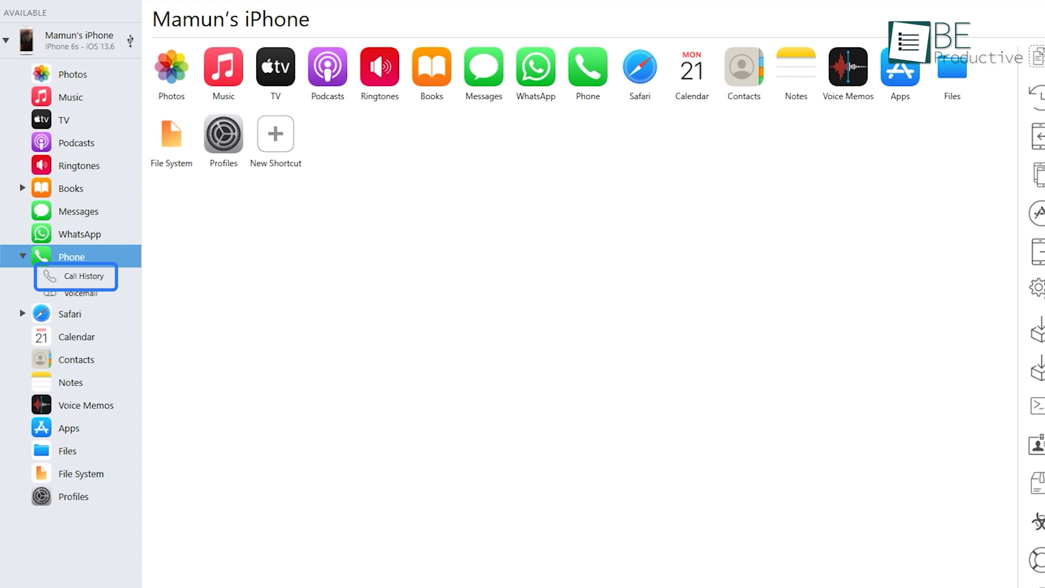
click(70, 382)
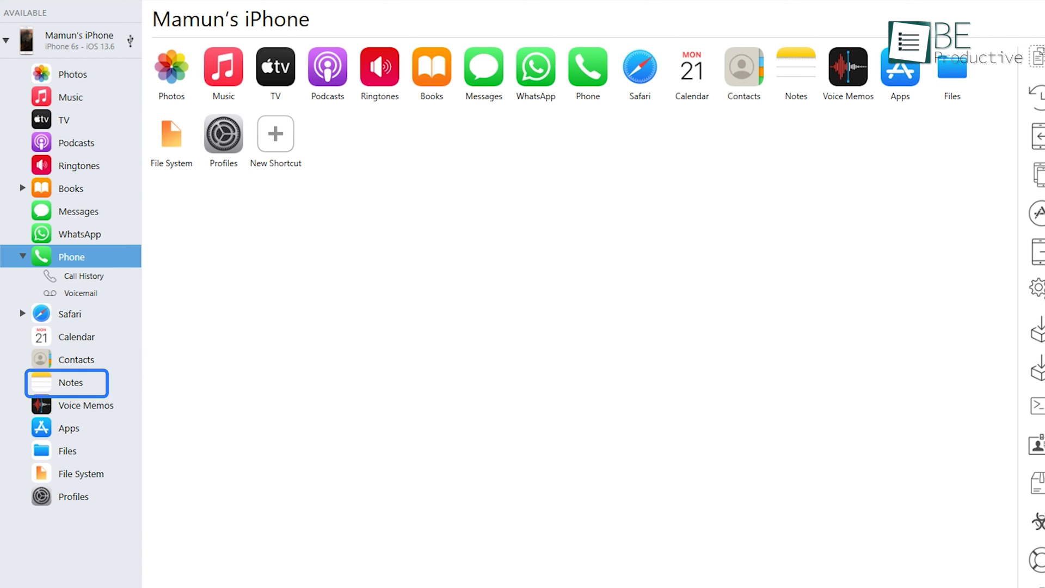
click(86, 405)
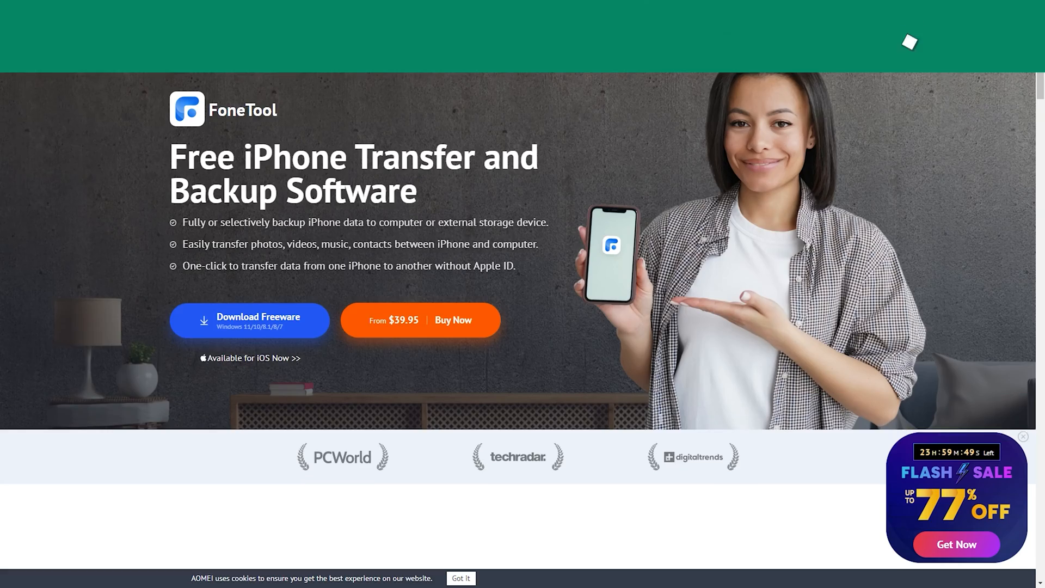
In iPhone to PC, pick file categories (photos, videos, contacts), leave only contacts selected and confirm.
scroll(down, 3)
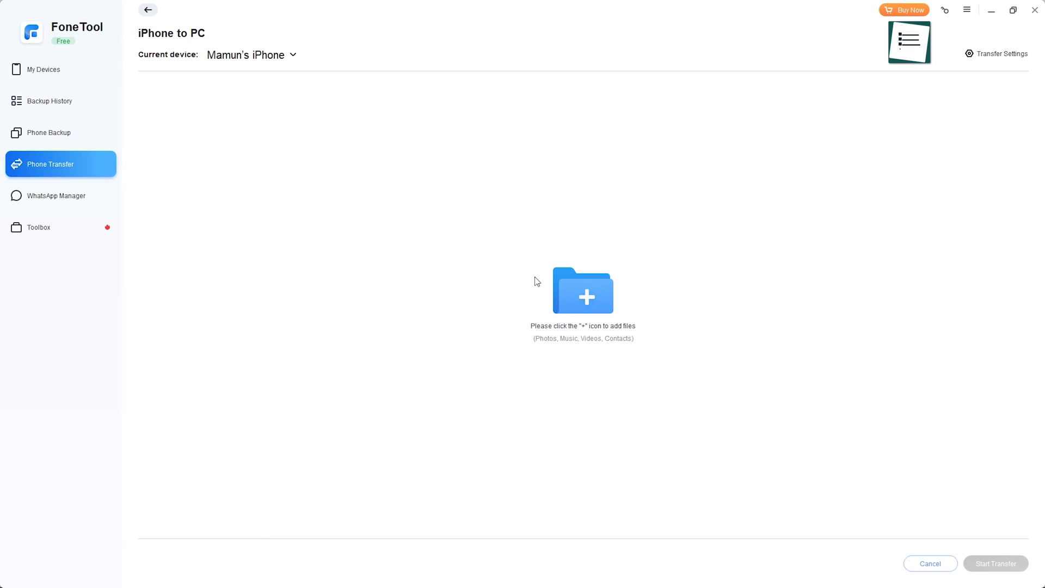
click(582, 292)
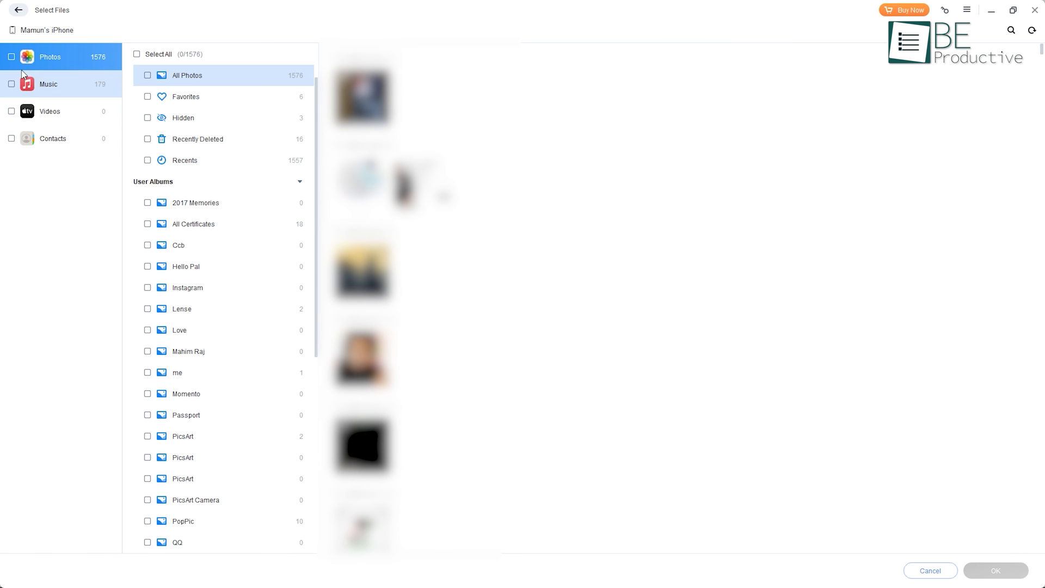
click(137, 55)
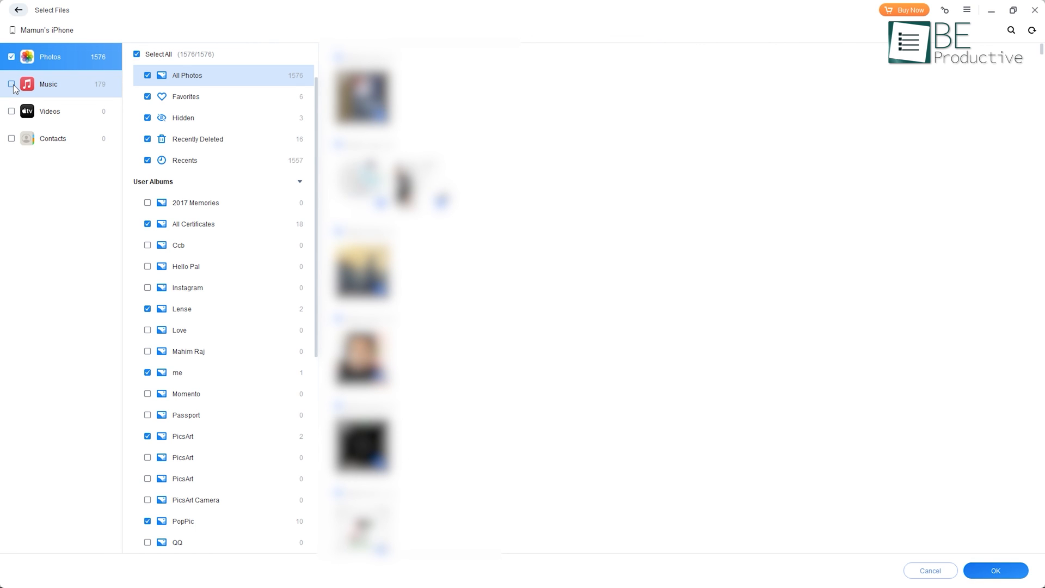
click(11, 111)
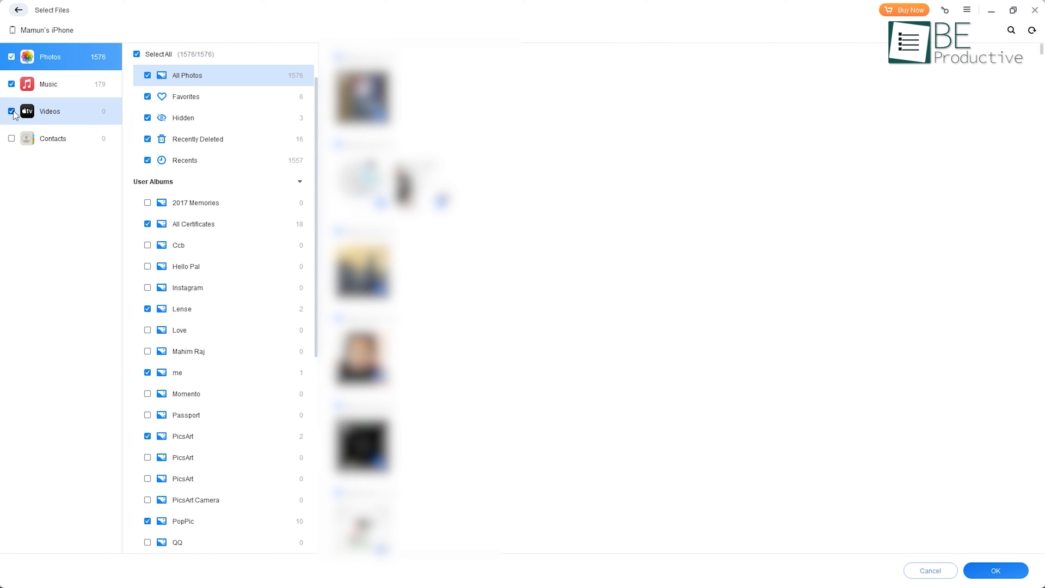
click(11, 139)
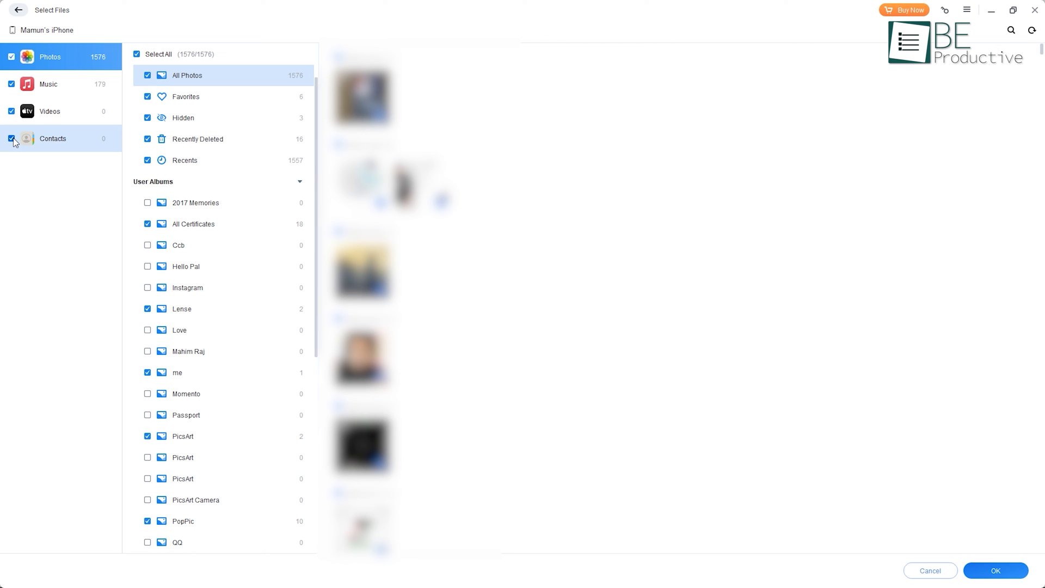
click(136, 54)
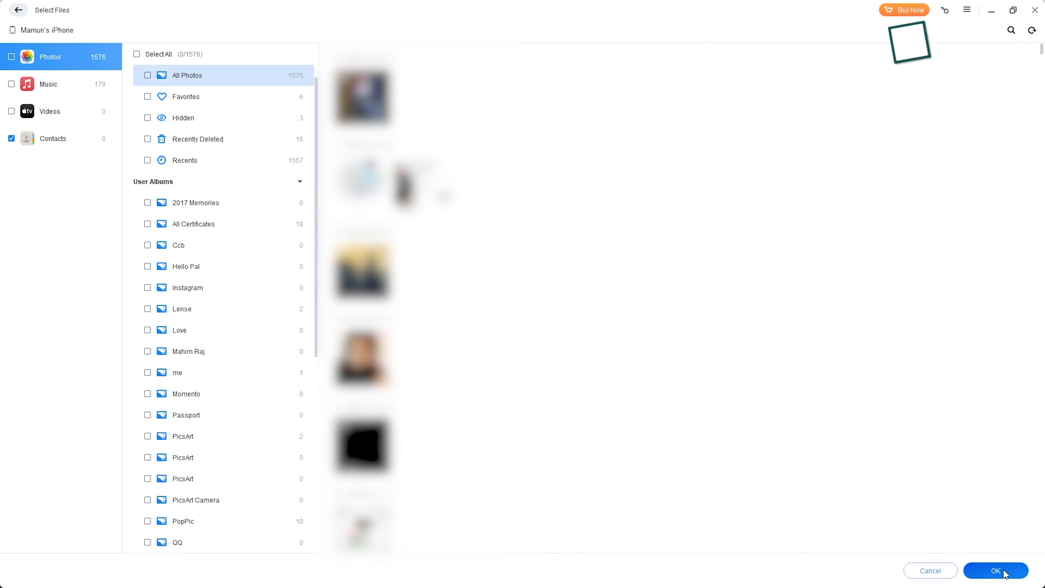
click(996, 570)
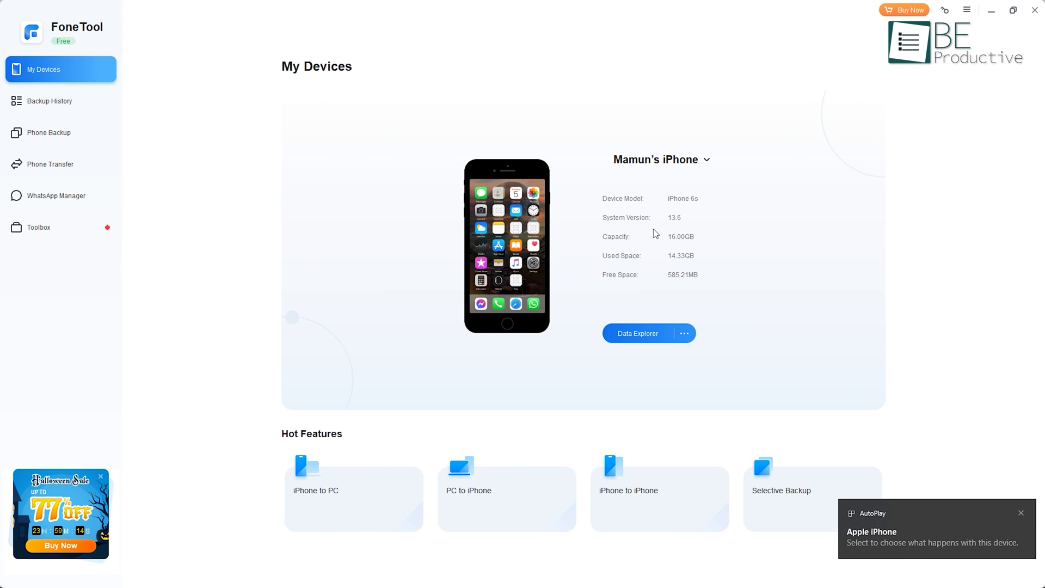
Choose three Panoramas JPG photos for iPhone to PC and start the transfer.
click(637, 333)
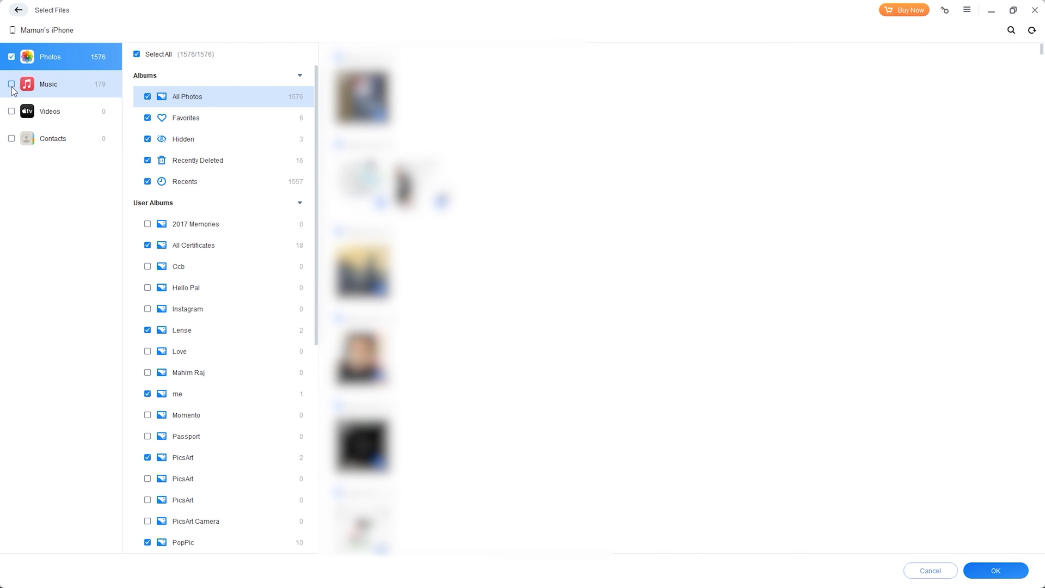
click(995, 569)
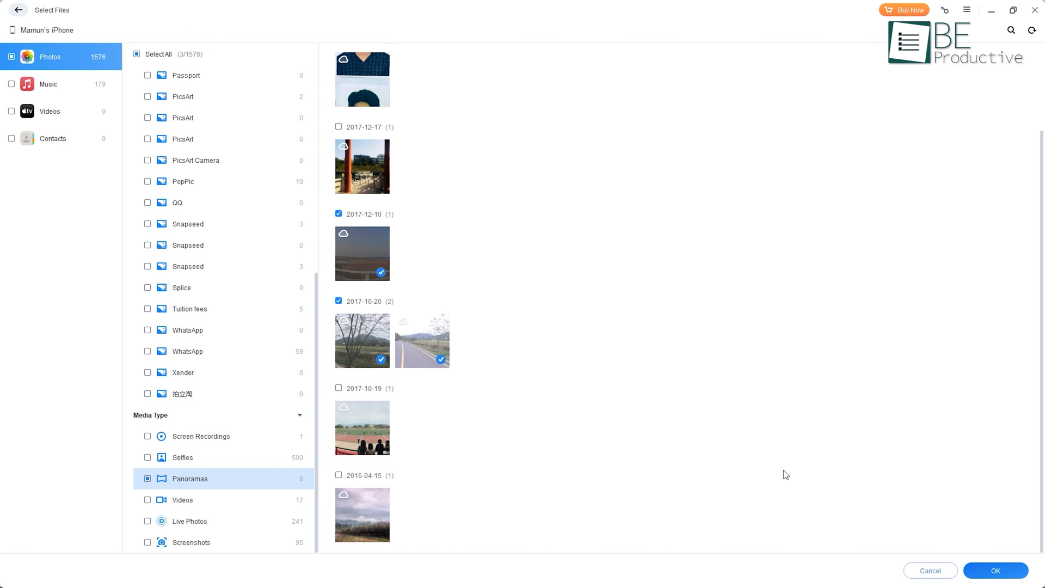
click(995, 569)
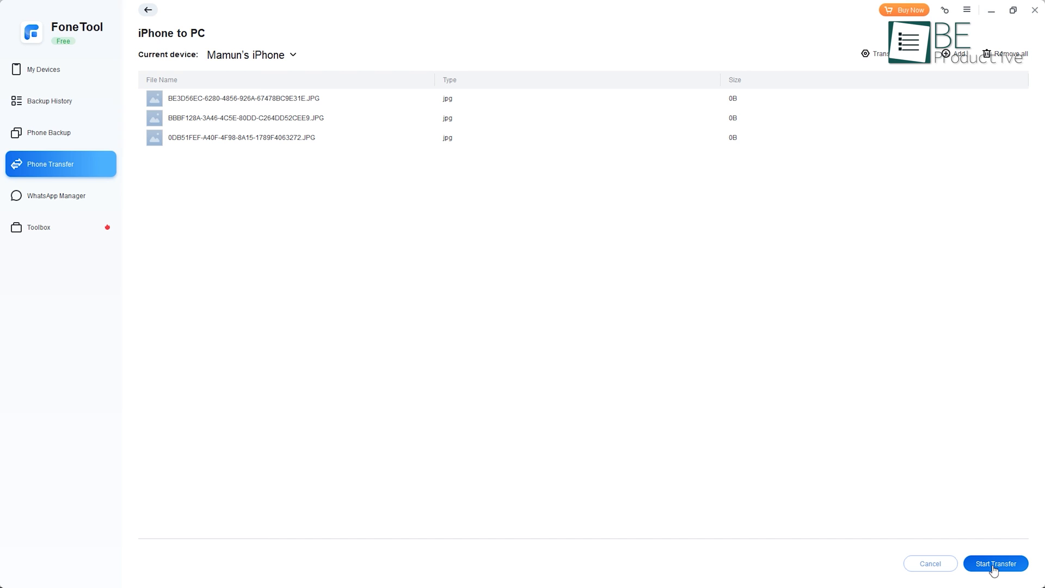
click(994, 563)
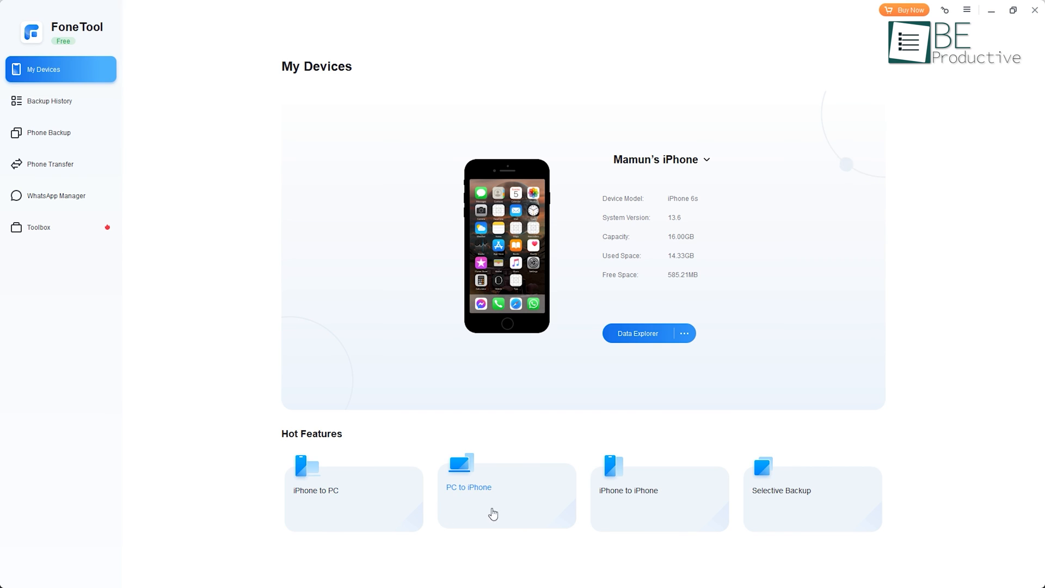
mouse_move(771, 514)
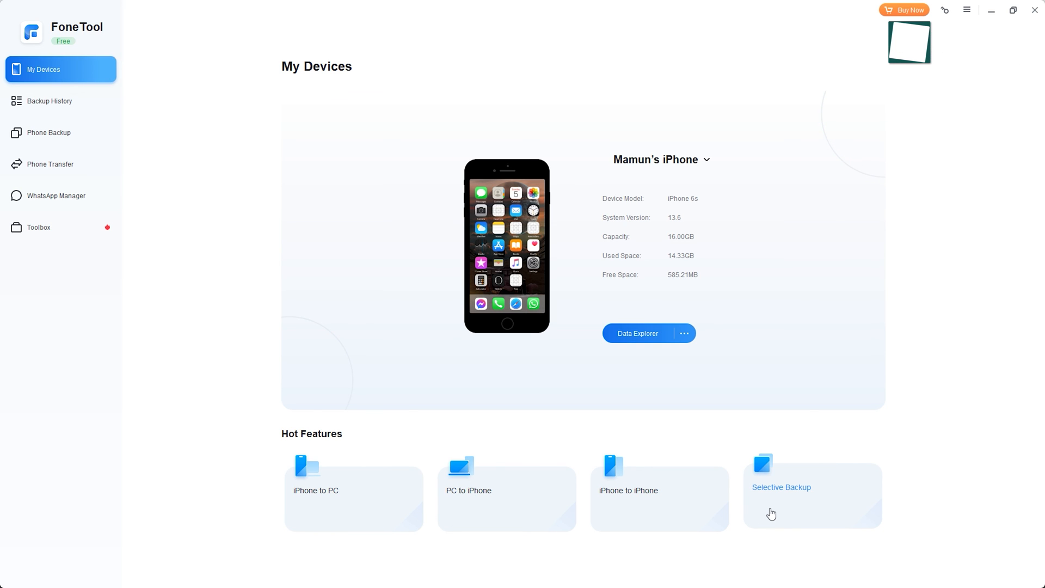